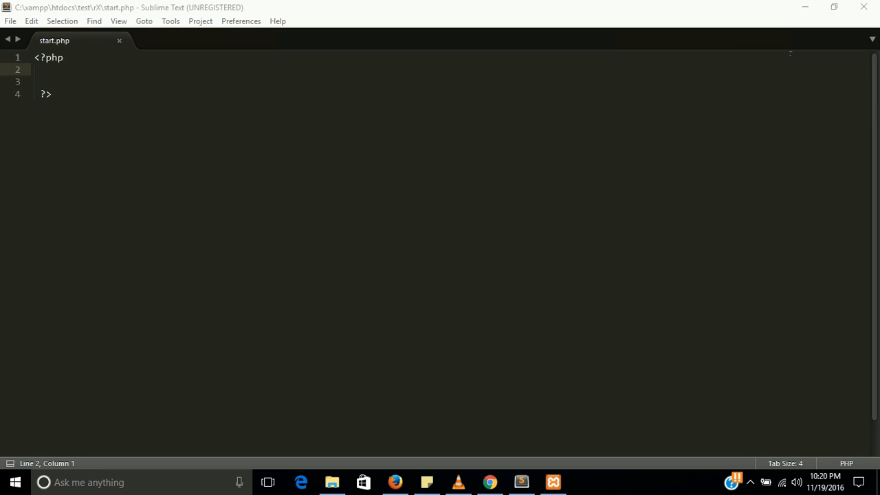
Step: Define $string = " my age is 24 "; after the opening php tag and save the file
{"action": "left_click", "coordinate": [68, 81]}
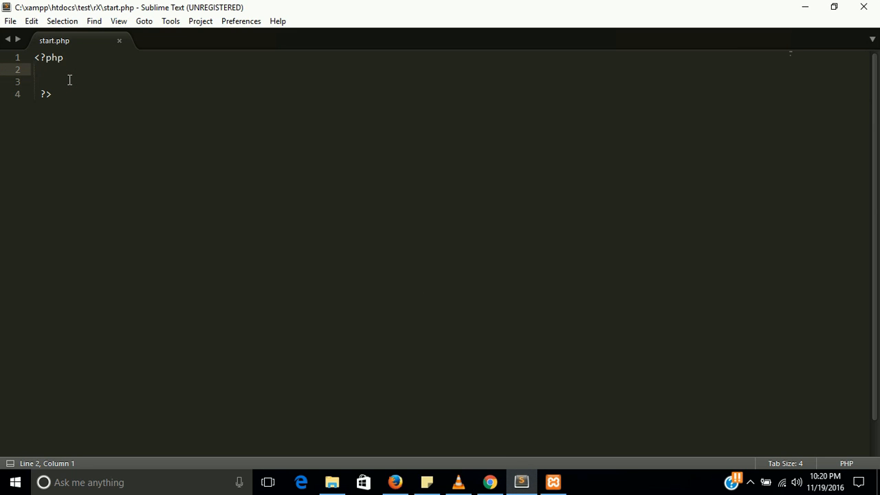
{"action": "type", "text": "$"}
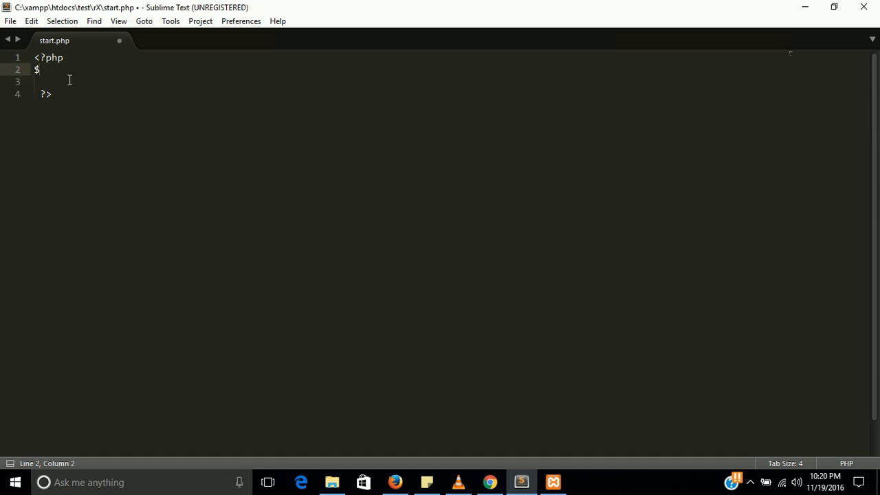
{"action": "type", "text": "string =\" my"}
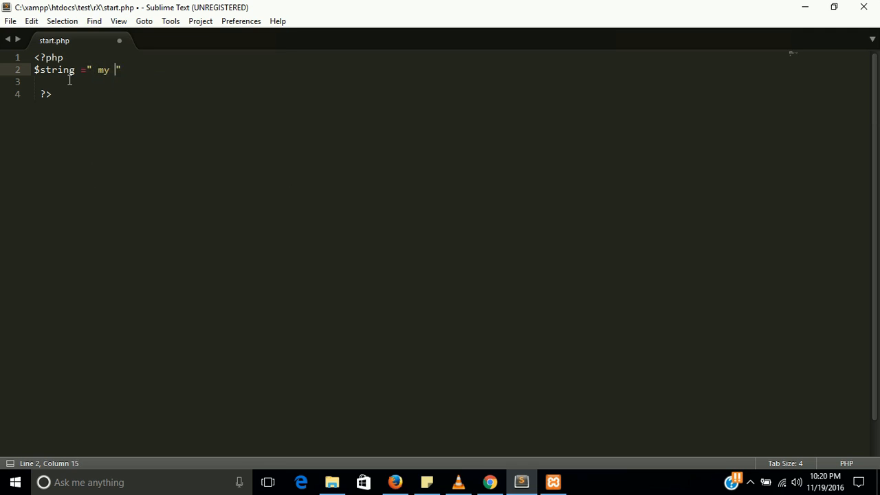
{"action": "type", "text": "age is 2"}
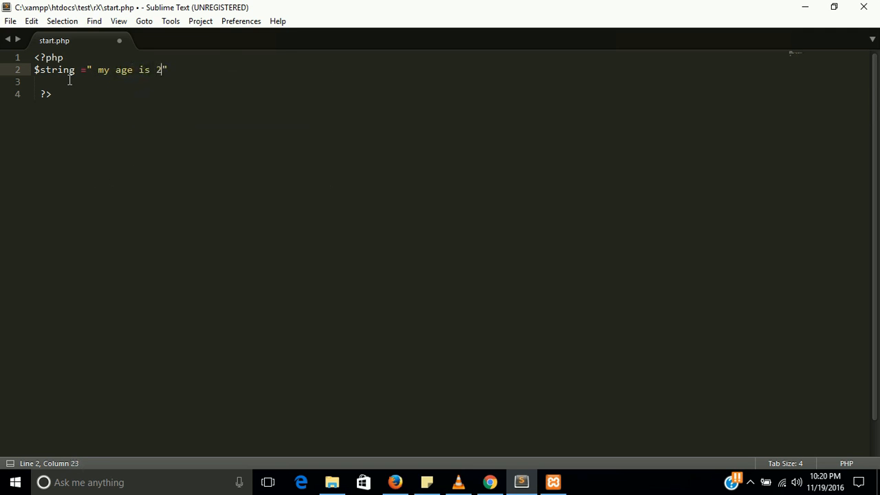
{"action": "type", "text": "4"}
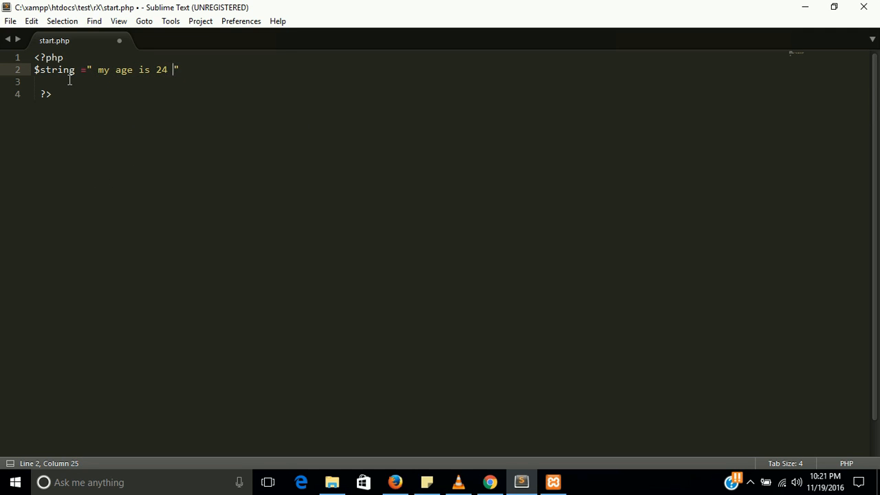
{"action": "key", "text": "ctrl+s"}
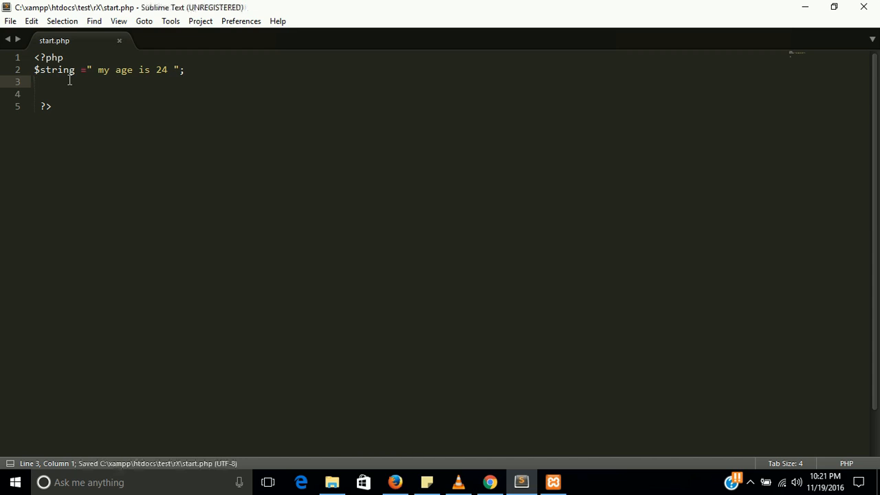
Step: Add a line assigning $output = preg_match, accepting the autocomplete suggestion
{"action": "type", "text": "$"}
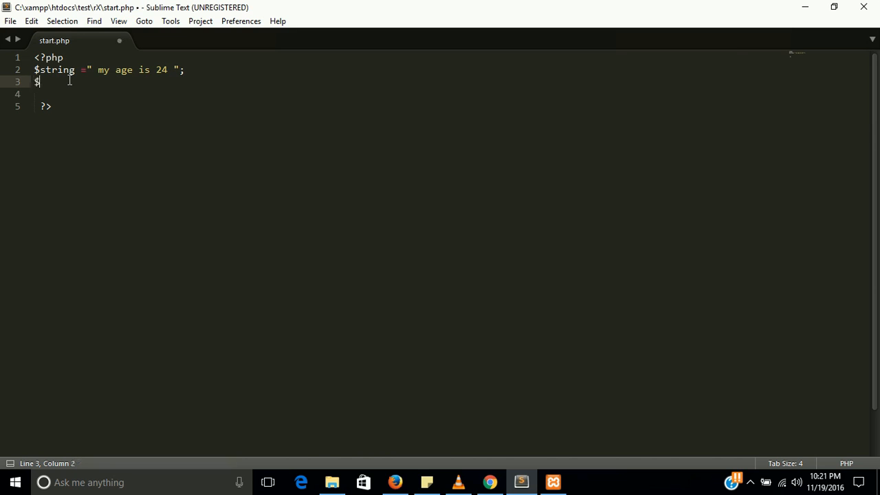
{"action": "type", "text": "o"}
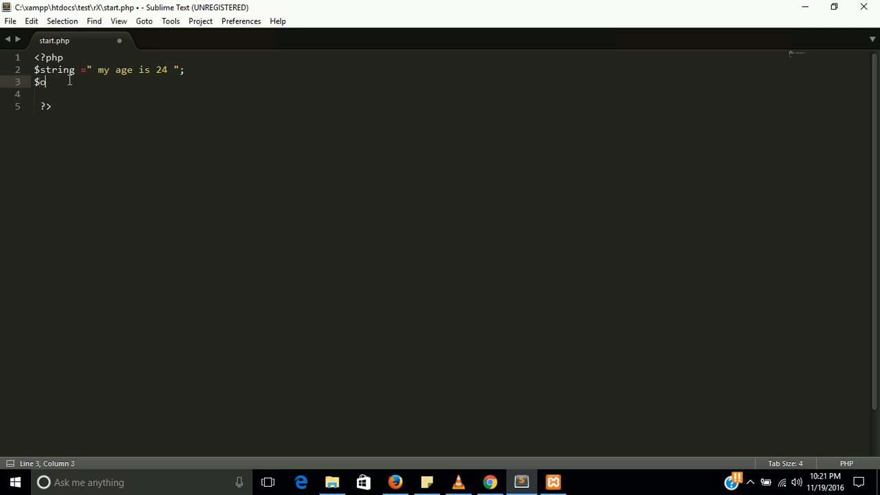
{"action": "type", "text": "up"}
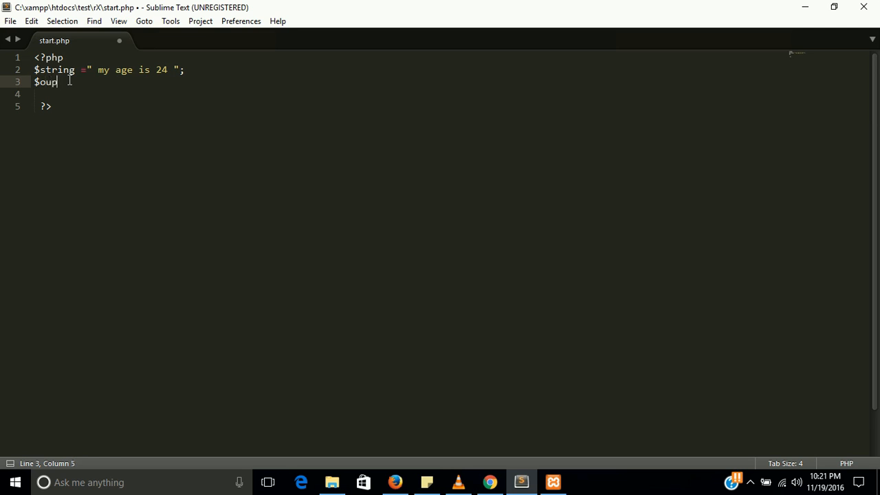
{"action": "type", "text": "tput"}
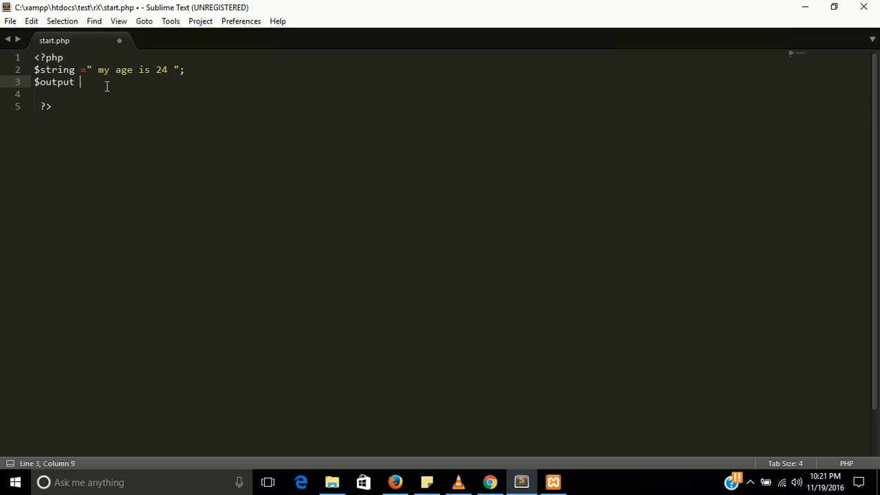
{"action": "type", "text": "="}
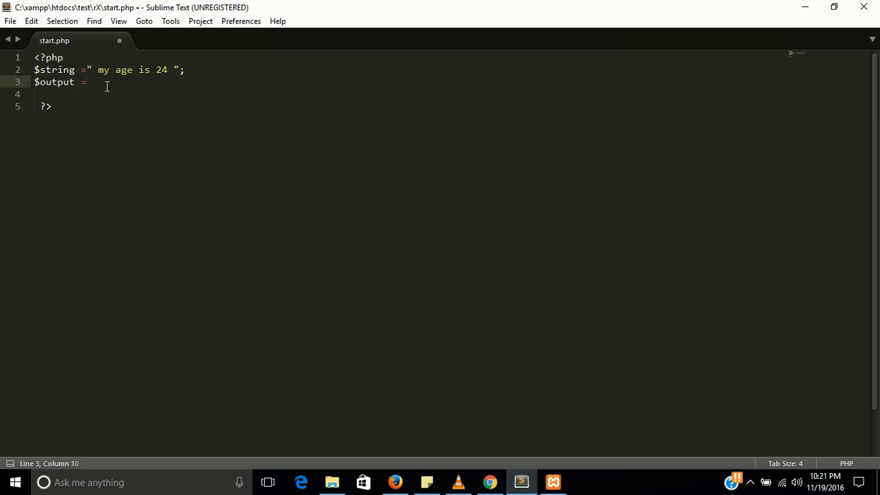
{"action": "type", "text": "pr"}
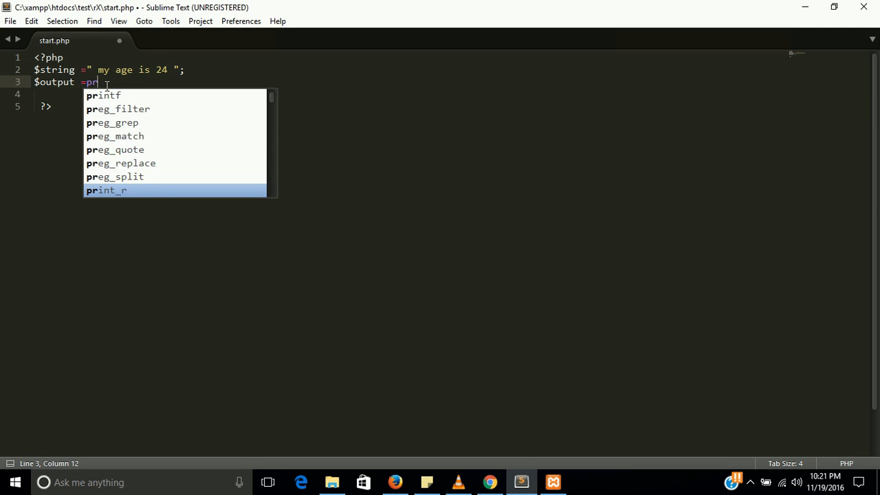
{"action": "type", "text": "eg"}
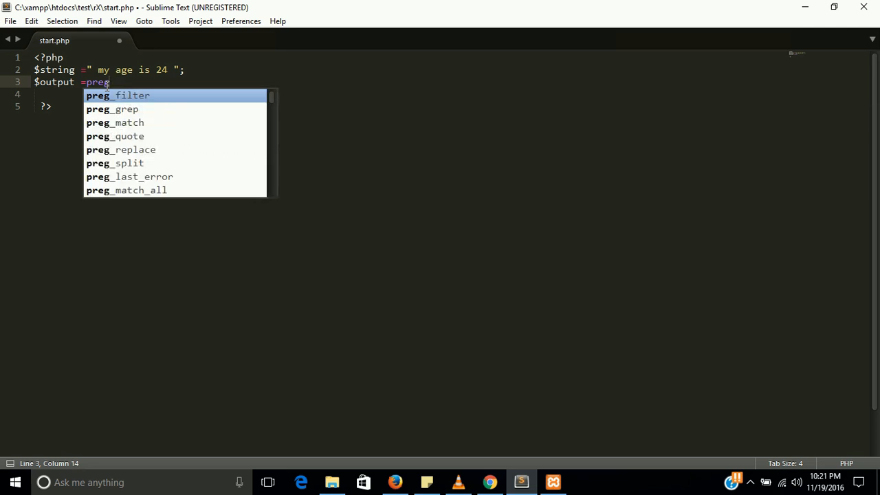
{"action": "type", "text": "_ma"}
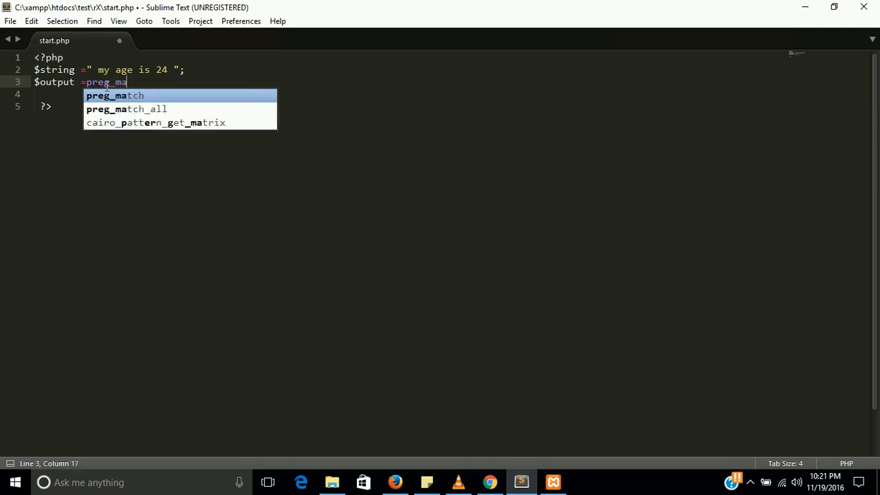
{"action": "type", "text": "tch("}
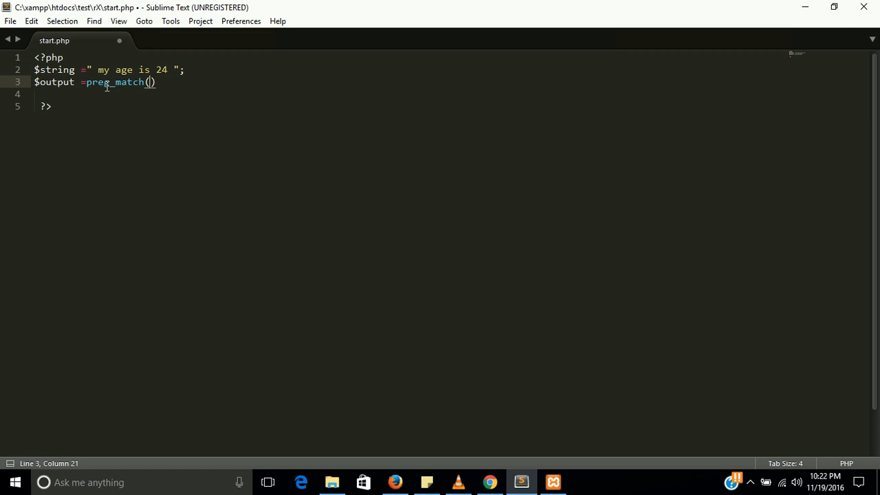
Step: Give preg_match the pattern argument "([0-9])" inside its parentheses
{"action": "type", "text": "("}
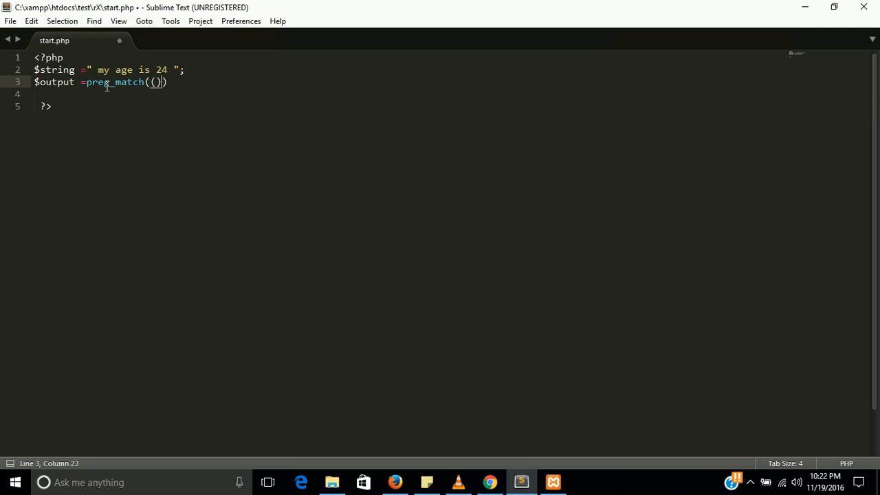
{"action": "key", "text": "BackSpace"}
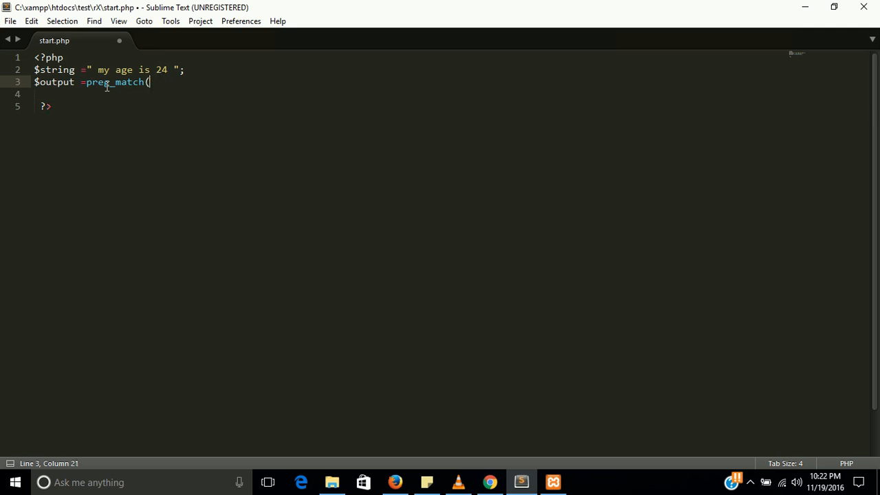
{"action": "type", "text": "\"\")"}
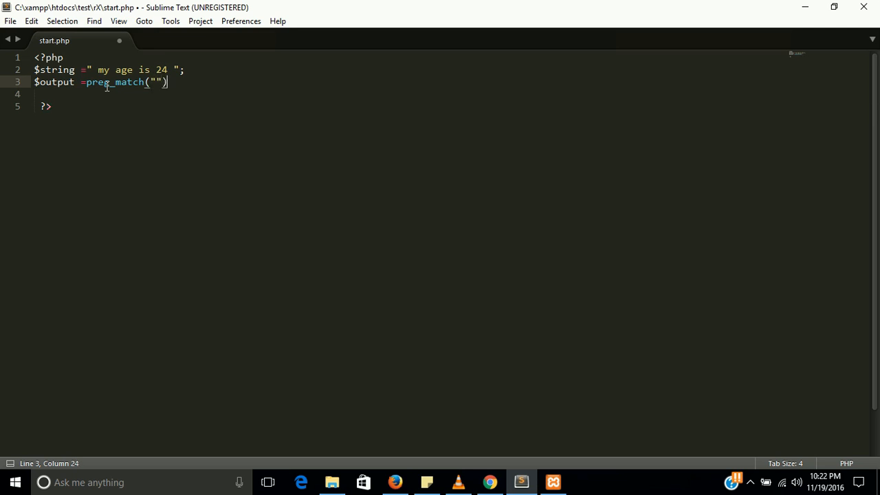
{"action": "type", "text": "("}
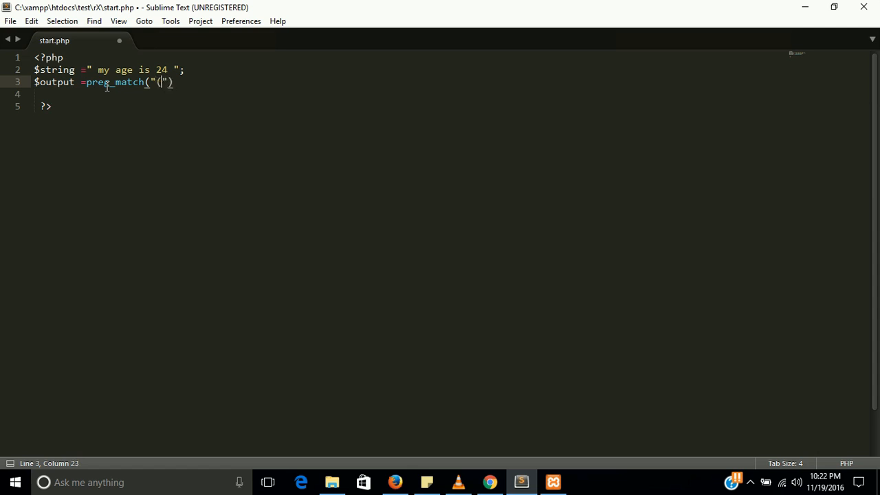
{"action": "type", "text": "[])"}
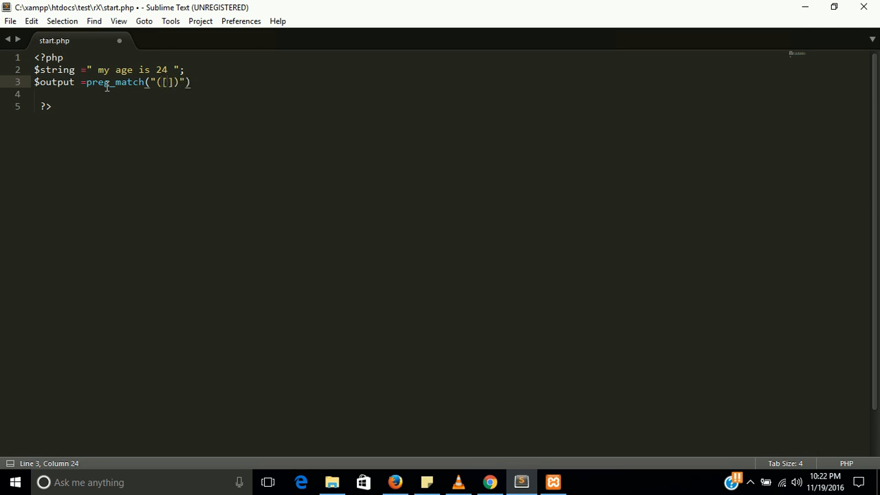
{"action": "type", "text": "A"}
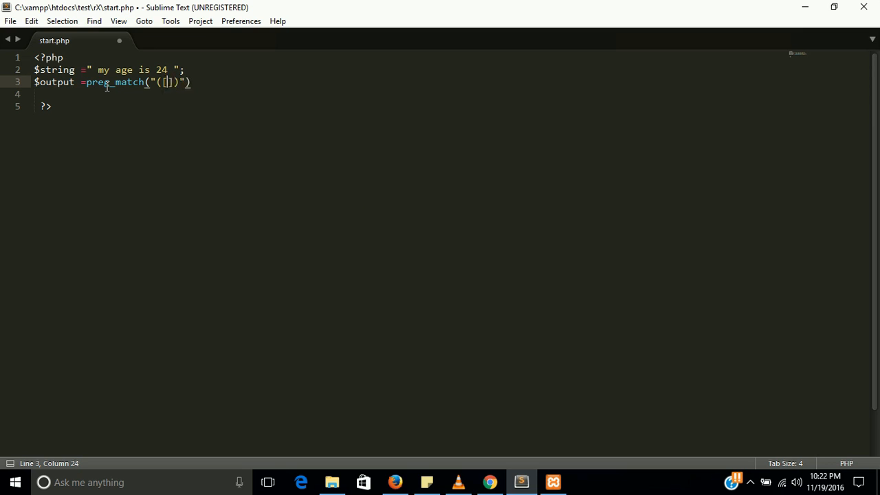
{"action": "type", "text": "0-9"}
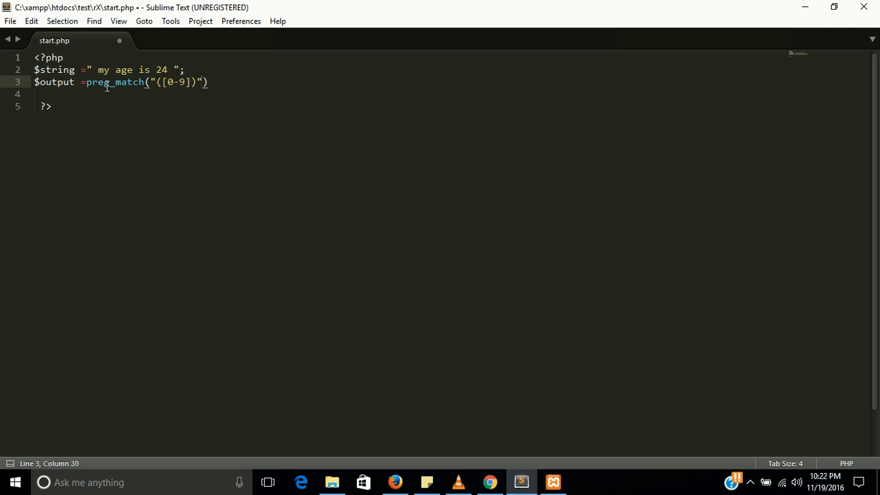
Step: Add $string as the second argument and end the statement with a semicolon
{"action": "type", "text": ",$"}
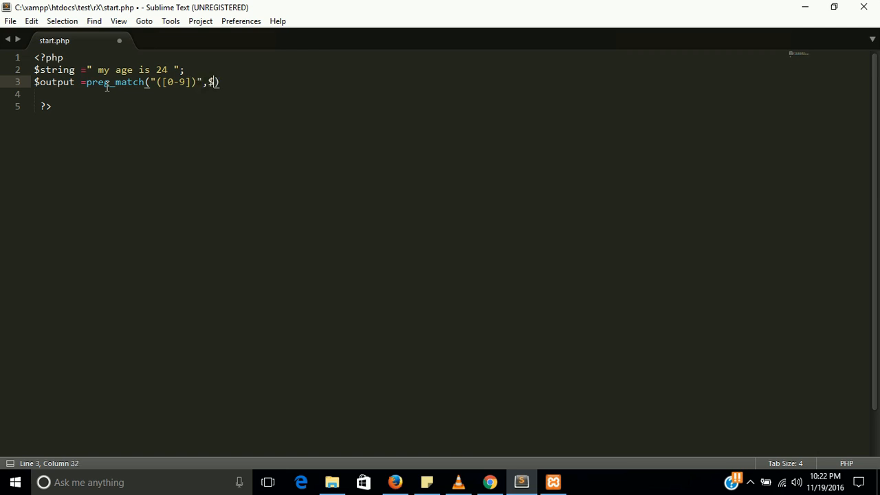
{"action": "type", "text": "string"}
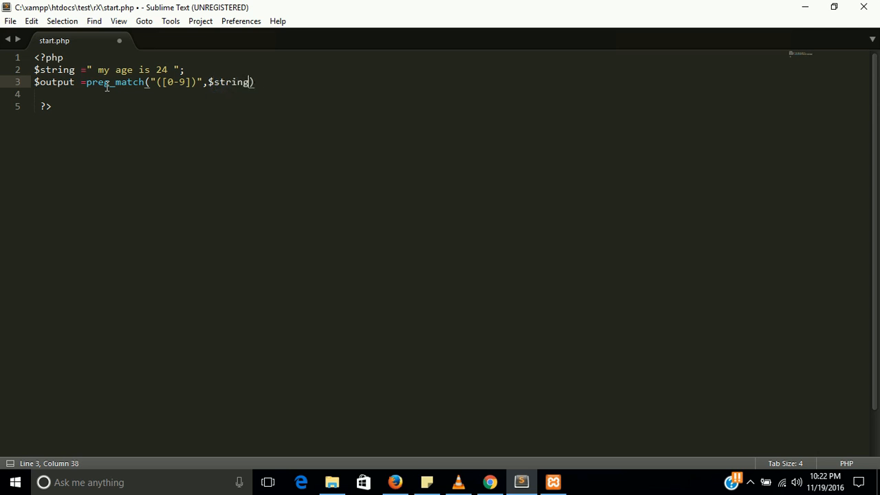
{"action": "type", "text": ";"}
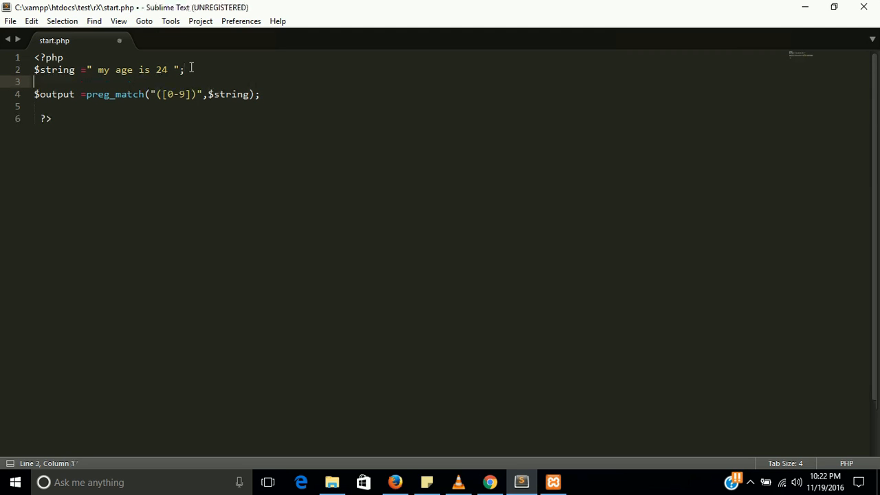
Step: Add a // ([0-9]) comment noting the pattern
{"action": "type", "text": "//"}
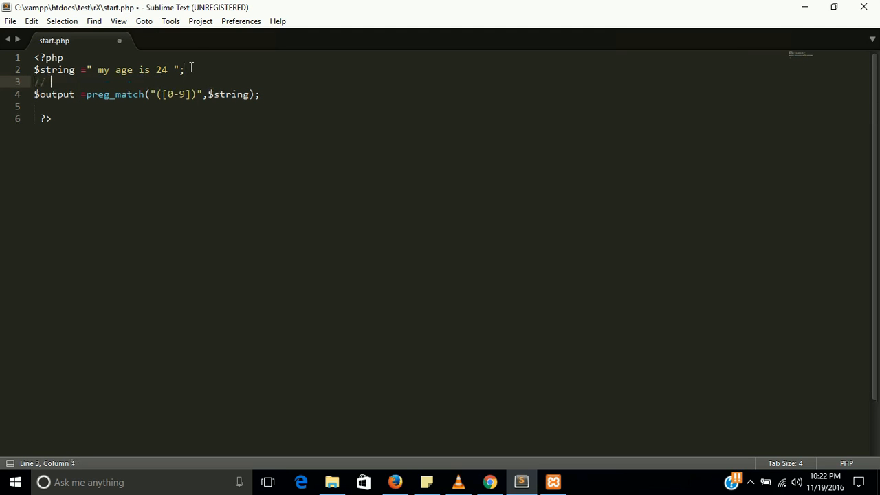
{"action": "type", "text": "()"}
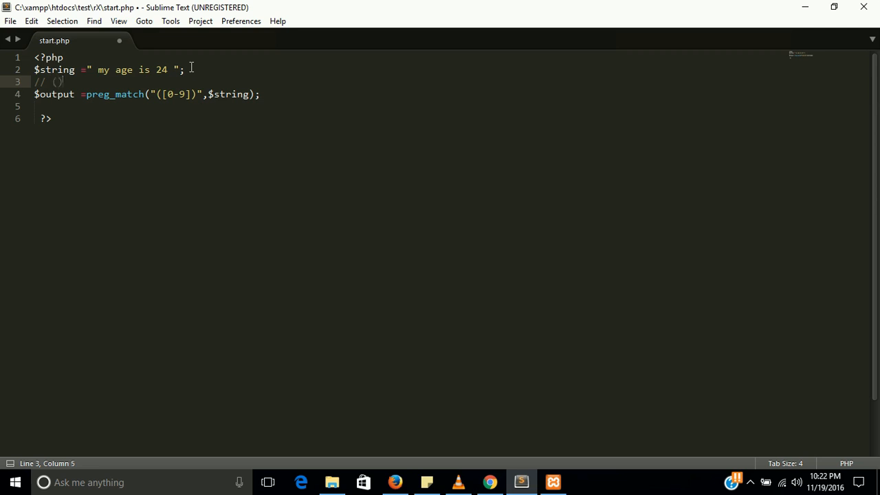
{"action": "type", "text": "[]"}
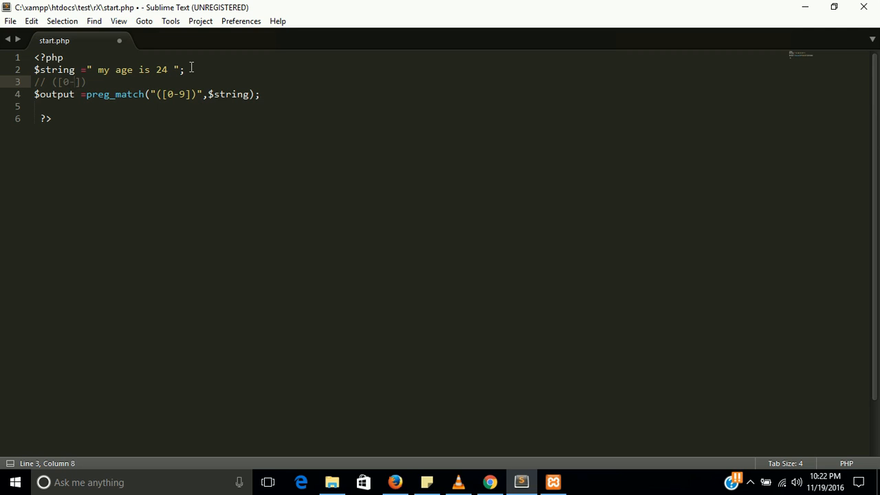
{"action": "type", "text": "9]"}
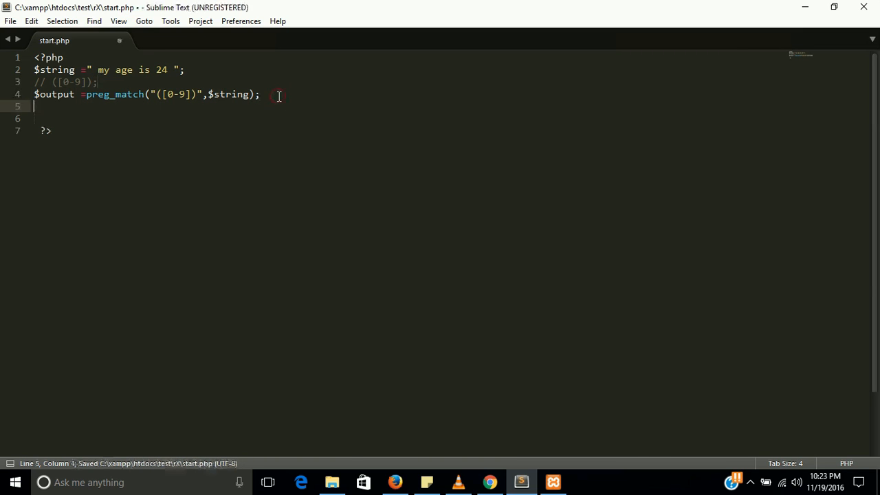
Step: Add echo $output; on a new line after the preg_match call
{"action": "type", "text": "echo $"}
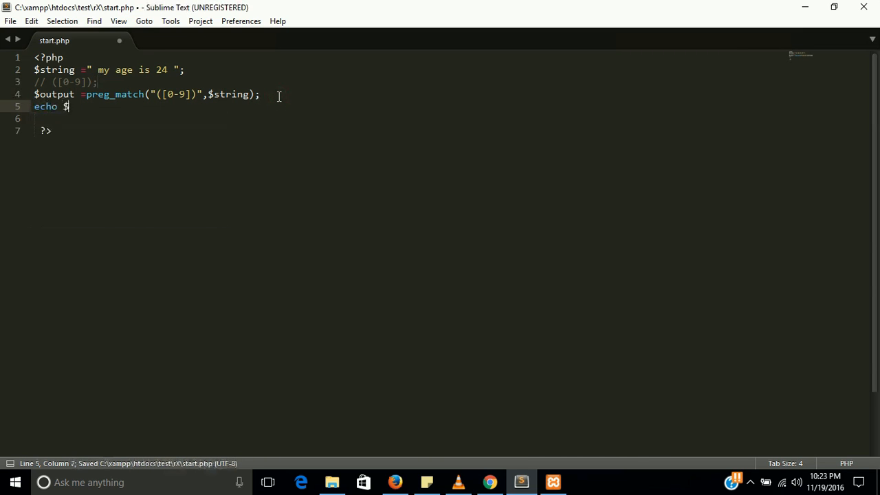
{"action": "type", "text": "output"}
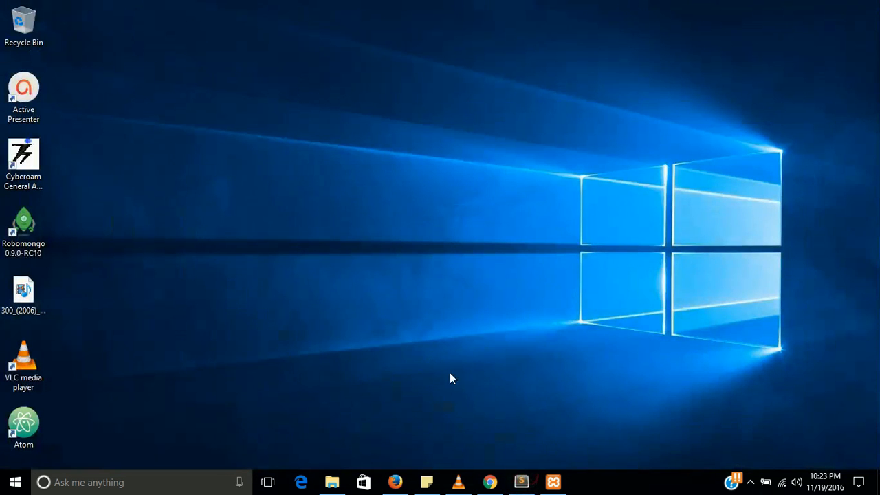
Step: Reload localhost start.php in Chrome, which prints 1, then return to the editor
{"action": "left_click", "coordinate": [489, 482]}
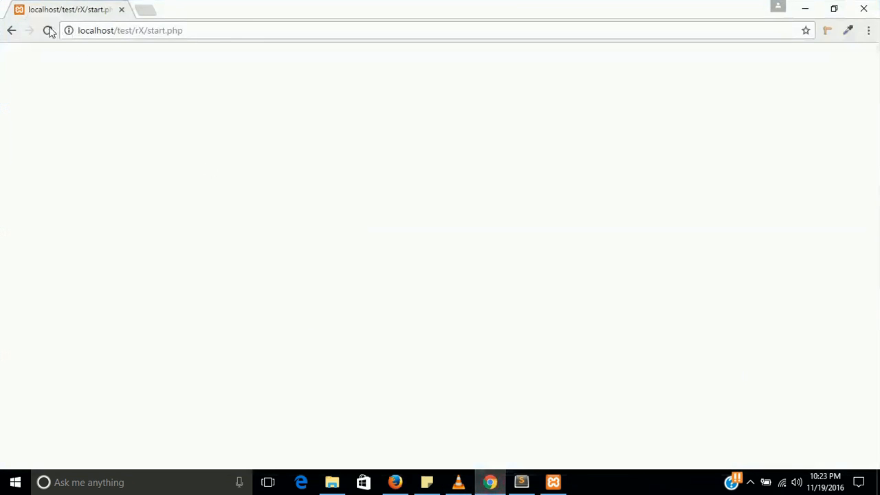
{"action": "left_click", "coordinate": [47, 30]}
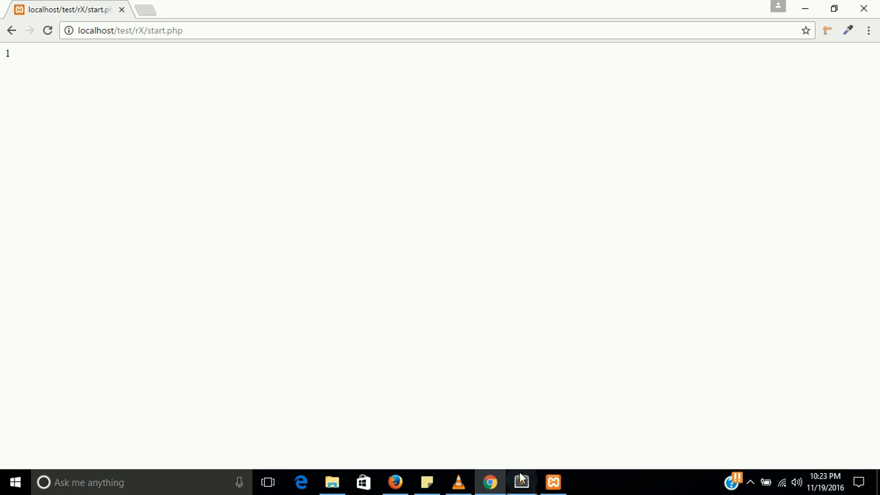
{"action": "left_click", "coordinate": [519, 481]}
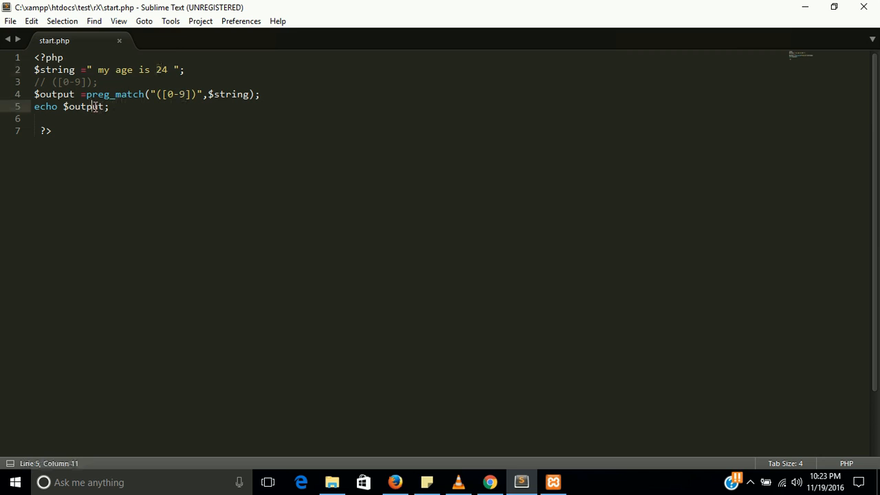
Step: Replace 24 in $string with bla bla bla and save the script
{"action": "double_click", "coordinate": [162, 68]}
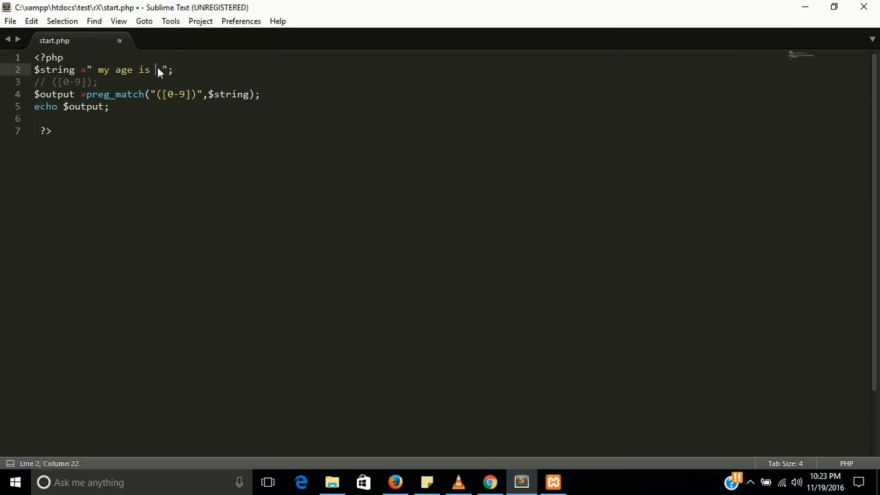
{"action": "key", "text": "ctrl+s"}
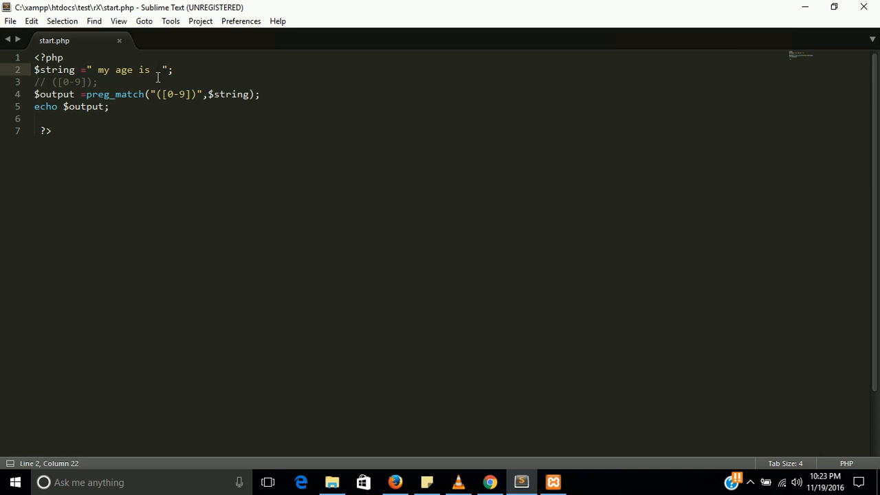
{"action": "key", "text": "ctrl+s"}
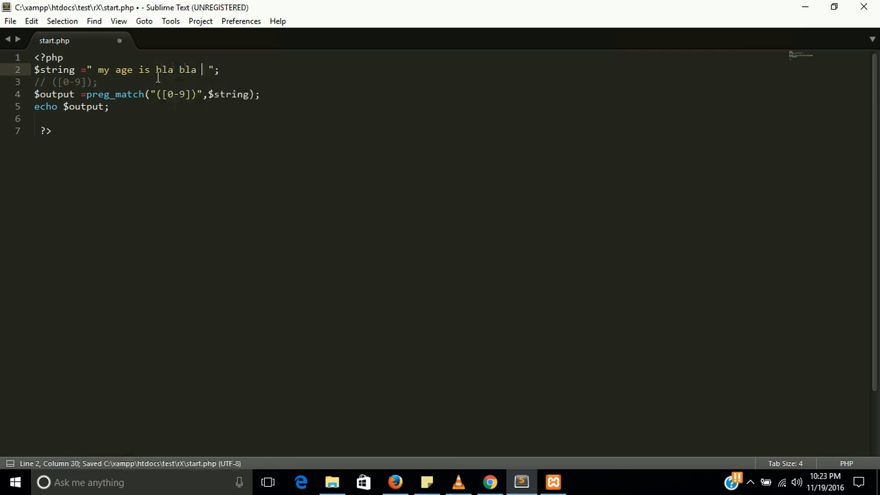
{"action": "type", "text": "bla"}
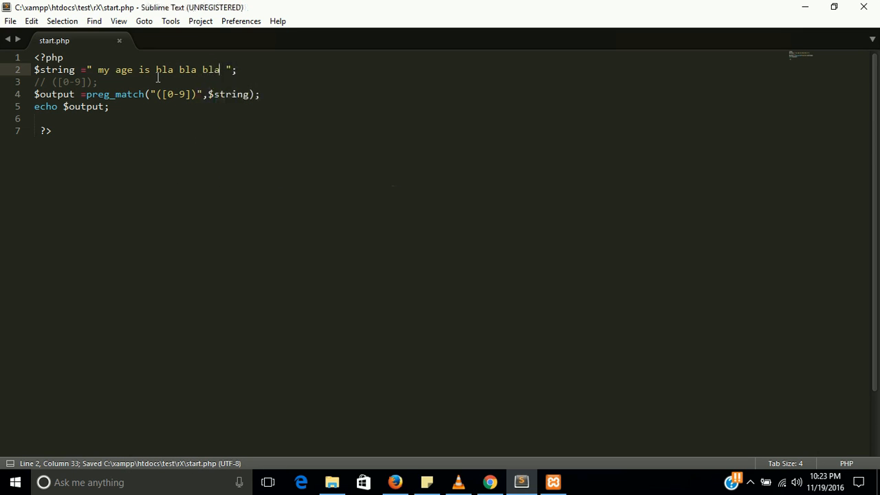
Step: Reload the page in Chrome, which now prints 0 for the digit-free string
{"action": "left_click", "coordinate": [489, 481]}
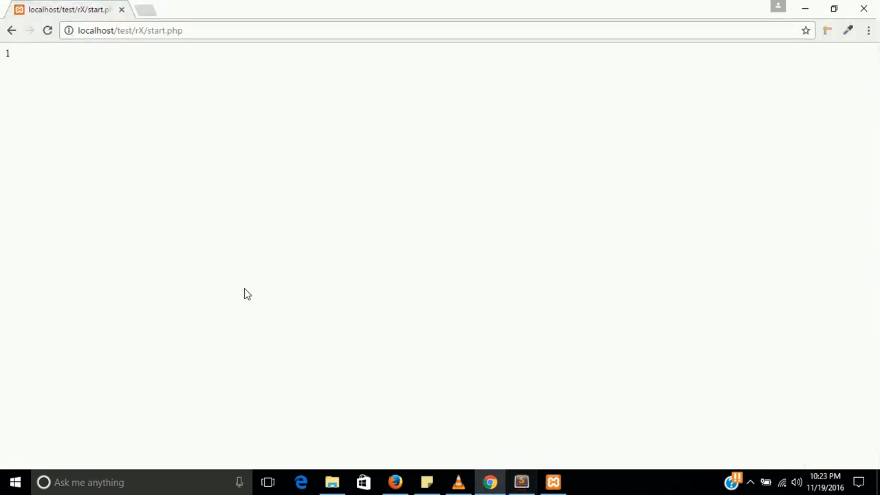
{"action": "left_click", "coordinate": [47, 30]}
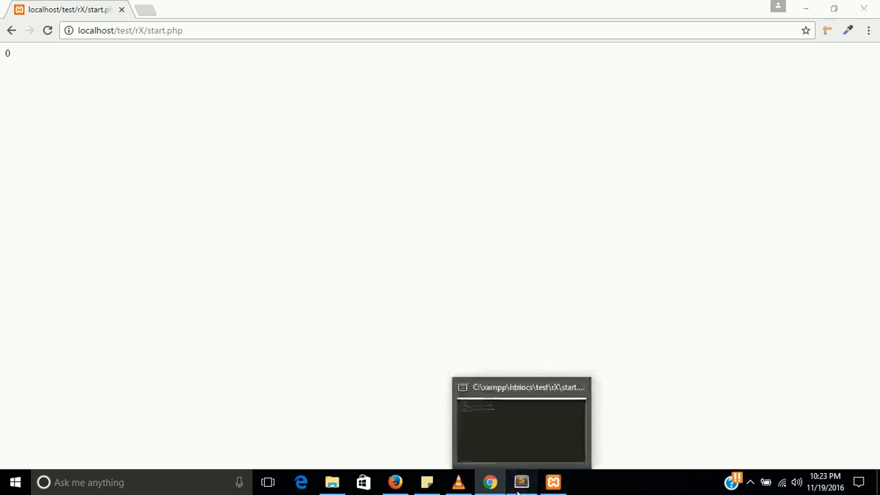
Step: Change the pattern's range from [0-9] to [a-z], save, and rerun the page to get 1
{"action": "left_click", "coordinate": [520, 481]}
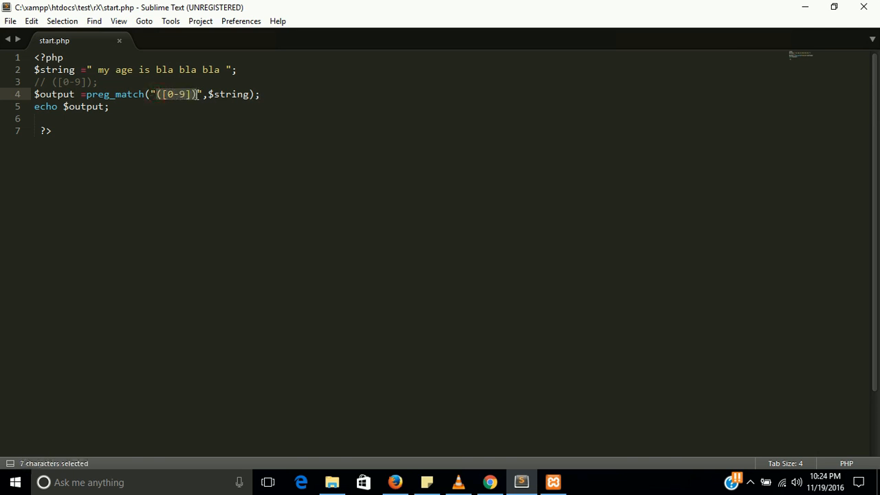
{"action": "left_click", "coordinate": [195, 94]}
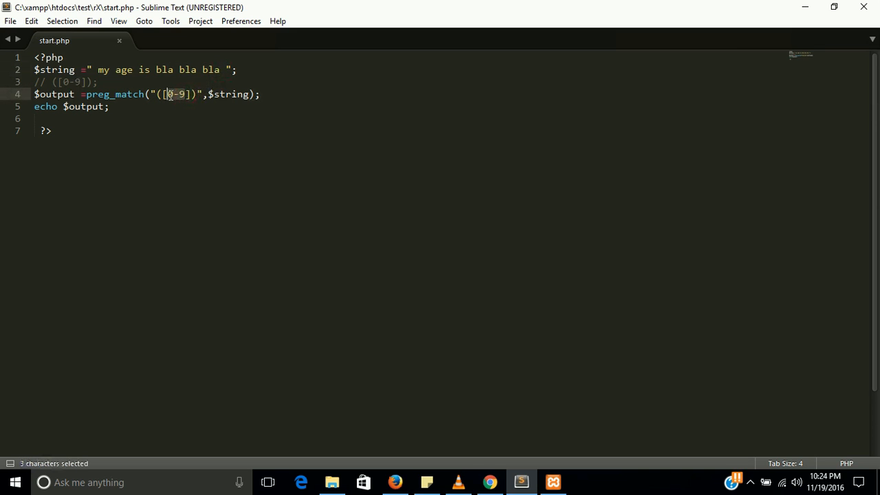
{"action": "type", "text": "a-"}
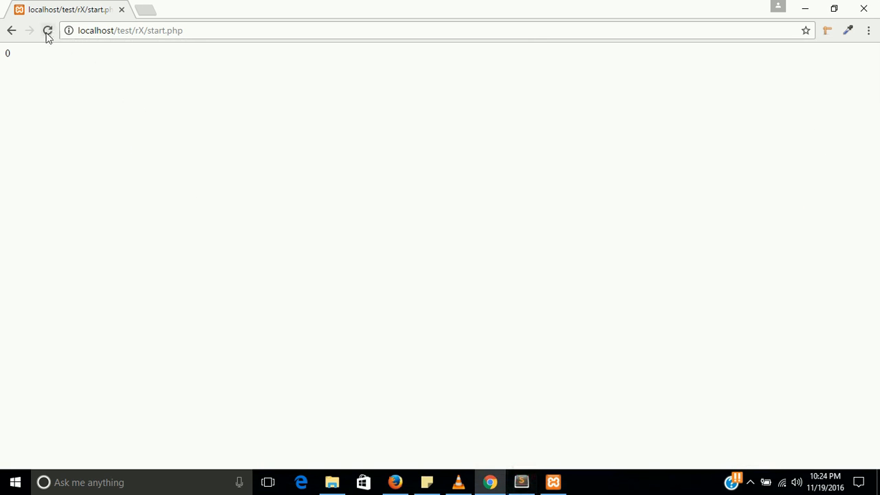
{"action": "left_click", "coordinate": [521, 481]}
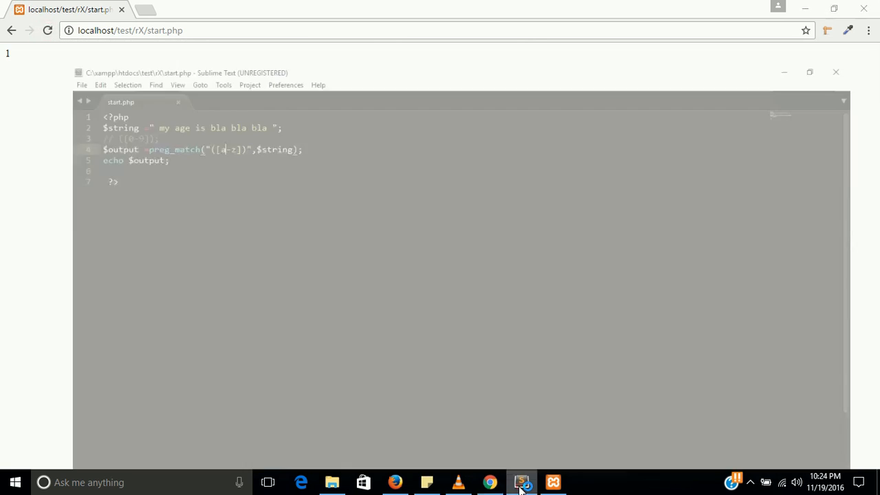
{"action": "left_click", "coordinate": [521, 481]}
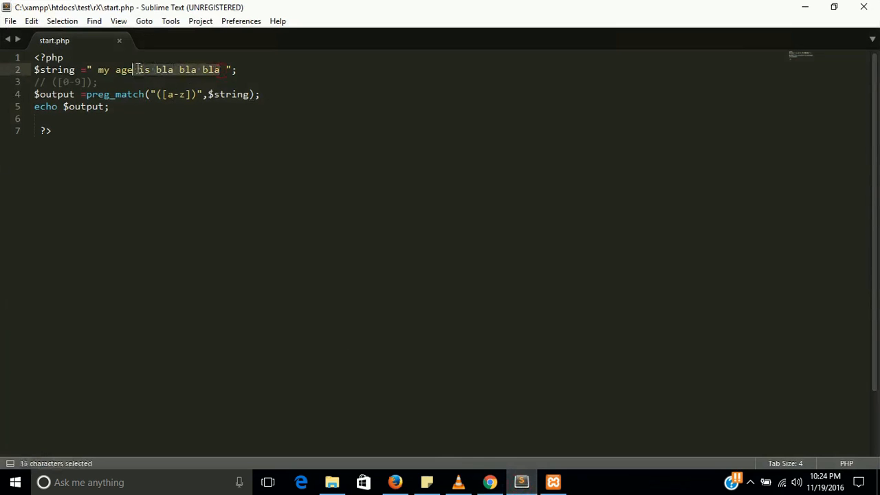
{"action": "key", "text": "Delete"}
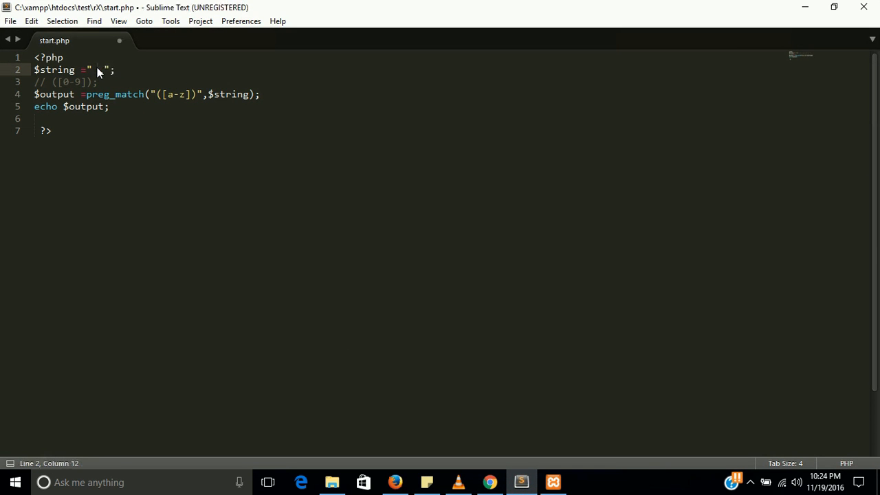
{"action": "type", "text": "23323404 570359"}
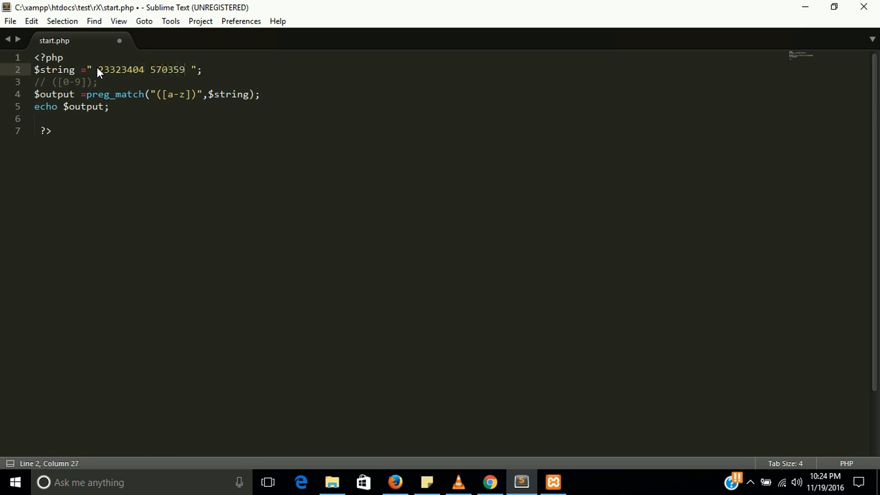
{"action": "left_click", "coordinate": [489, 481]}
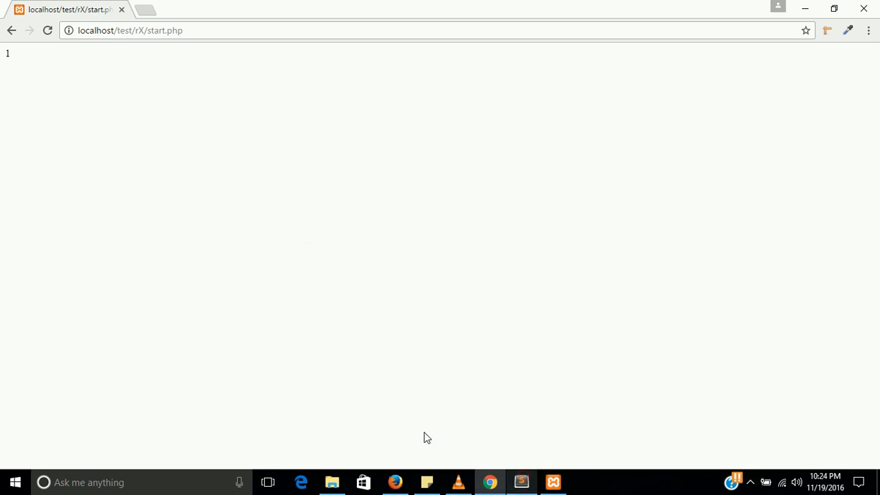
{"action": "left_click", "coordinate": [48, 30]}
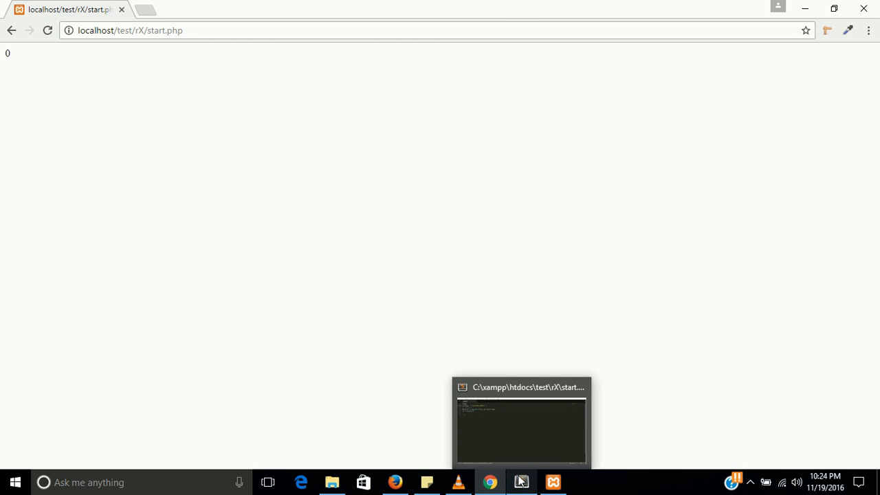
Step: Narrow the pattern to [a-f], add a letter b to the string, save, and rerun to get 1
{"action": "left_click", "coordinate": [520, 481]}
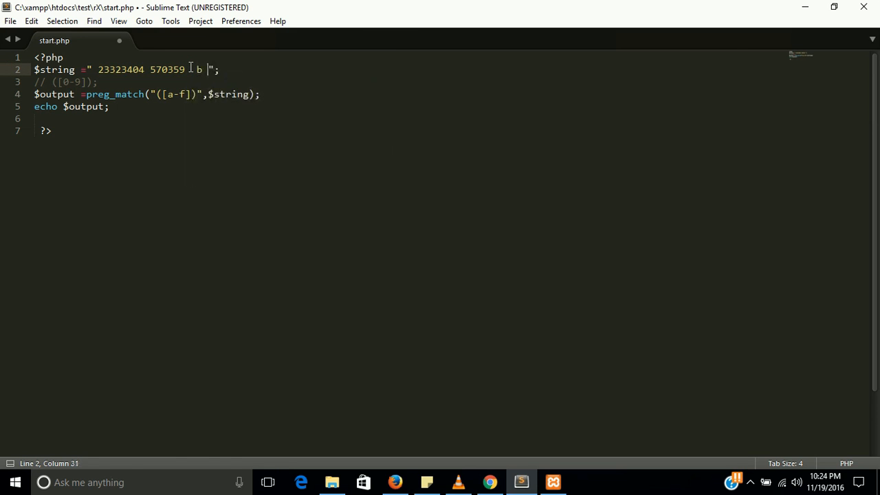
{"action": "key", "text": "ctrl+s"}
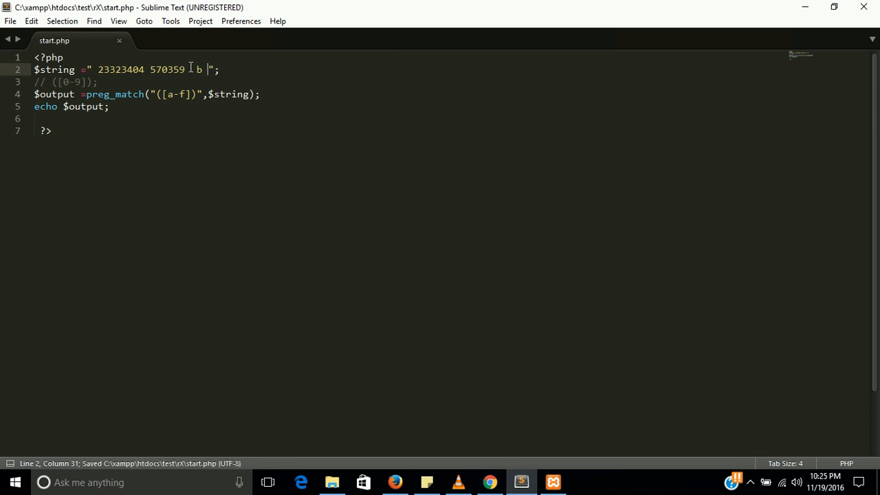
{"action": "left_click", "coordinate": [489, 481]}
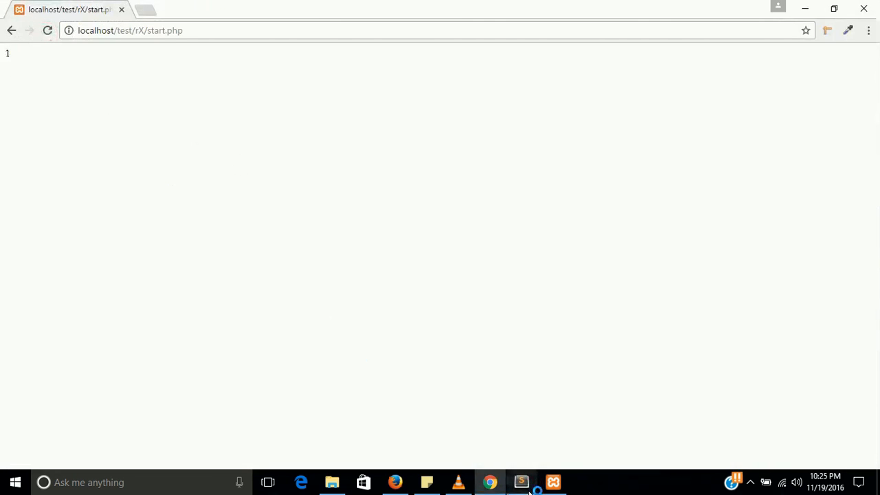
{"action": "left_click", "coordinate": [521, 482]}
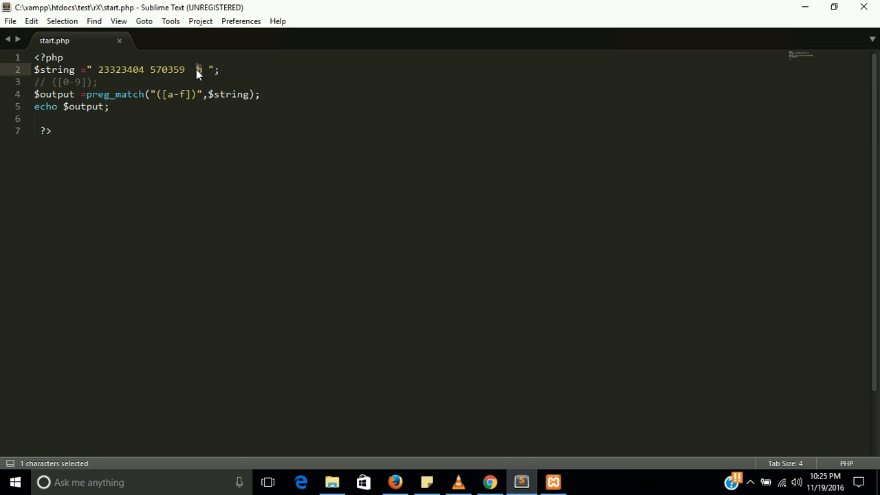
Step: Extend the pattern to [a-f][0-9] with the string's letter set to k
{"action": "type", "text": "k"}
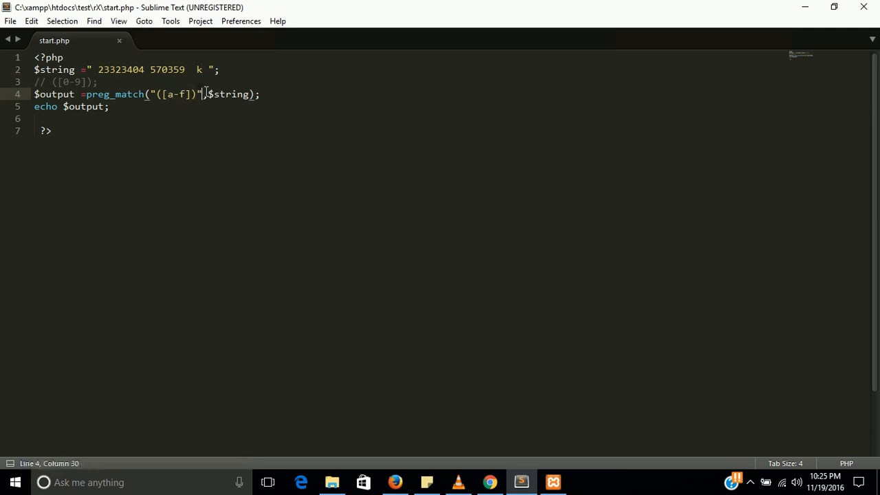
{"action": "left_click", "coordinate": [489, 481]}
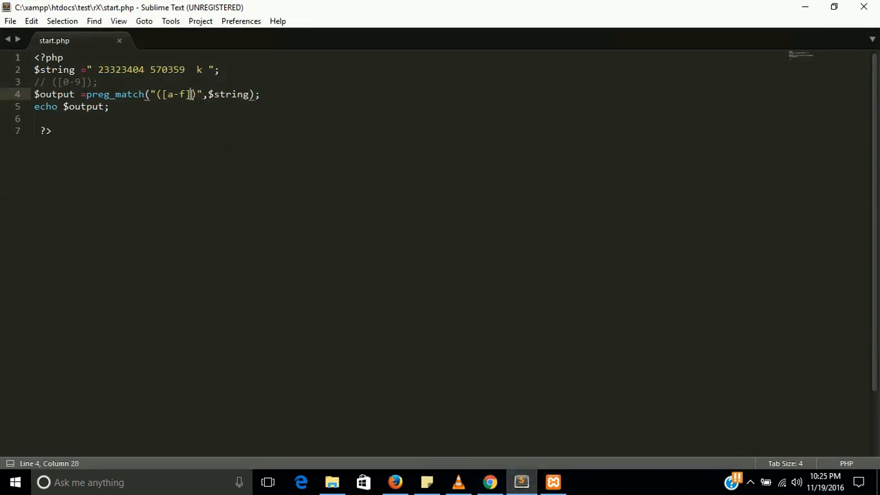
{"action": "type", "text": "[]"}
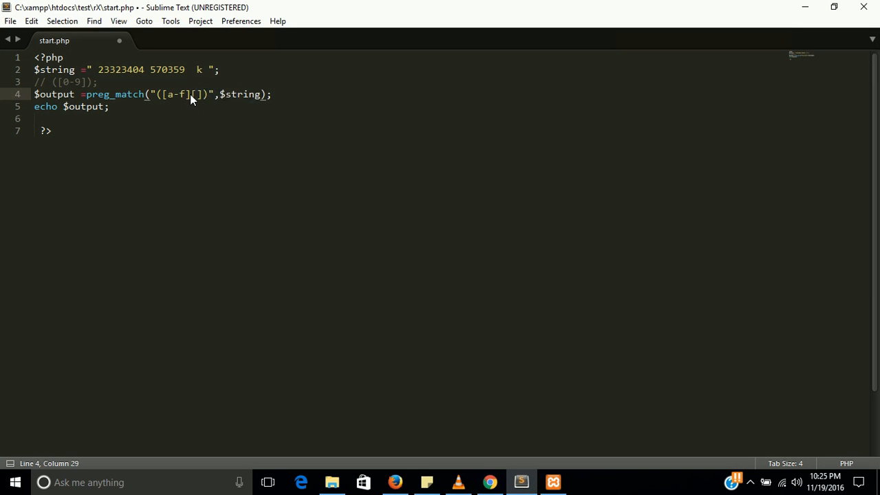
{"action": "type", "text": "0-"}
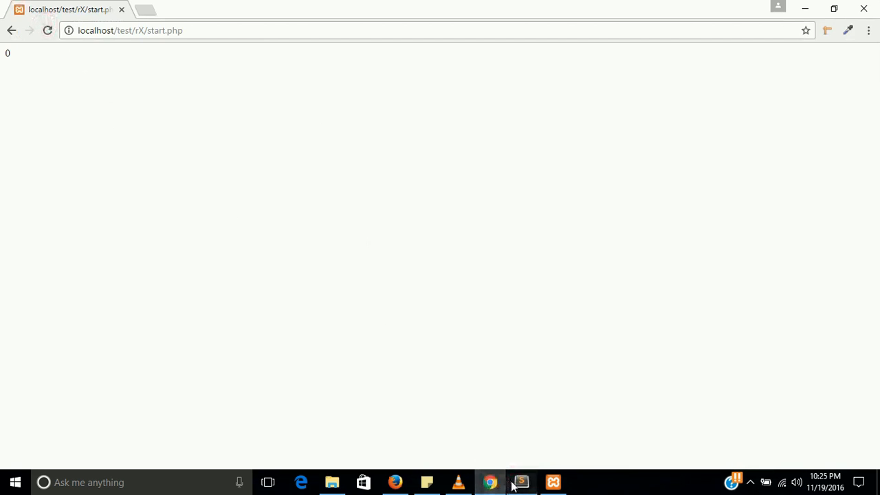
{"action": "left_click", "coordinate": [520, 482]}
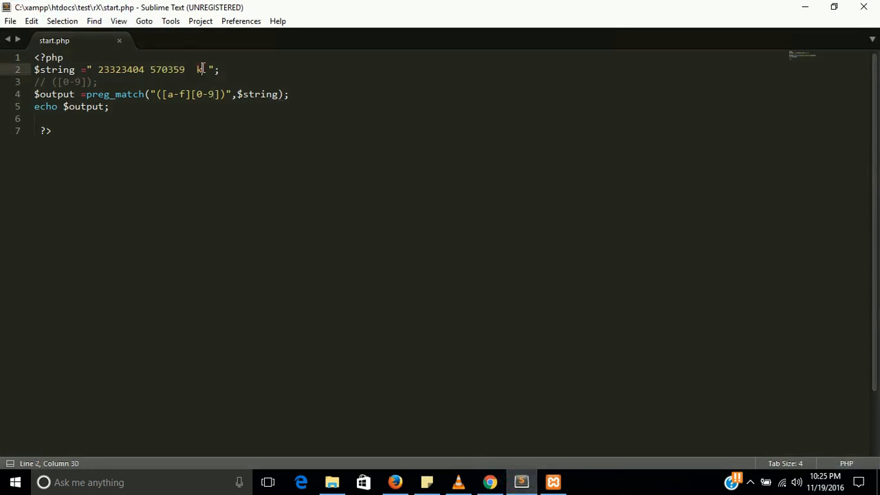
Step: Change the string's letter to d, save, and reload the page, which prints 0
{"action": "double_click", "coordinate": [201, 69]}
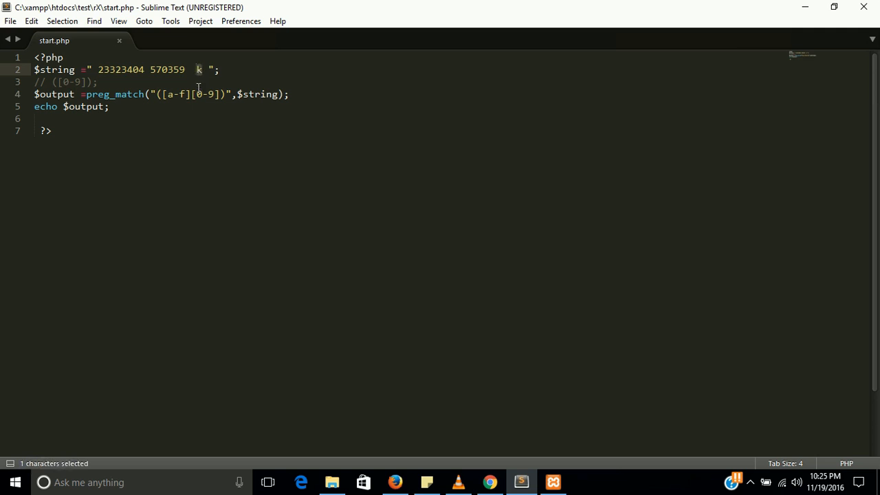
{"action": "type", "text": "d"}
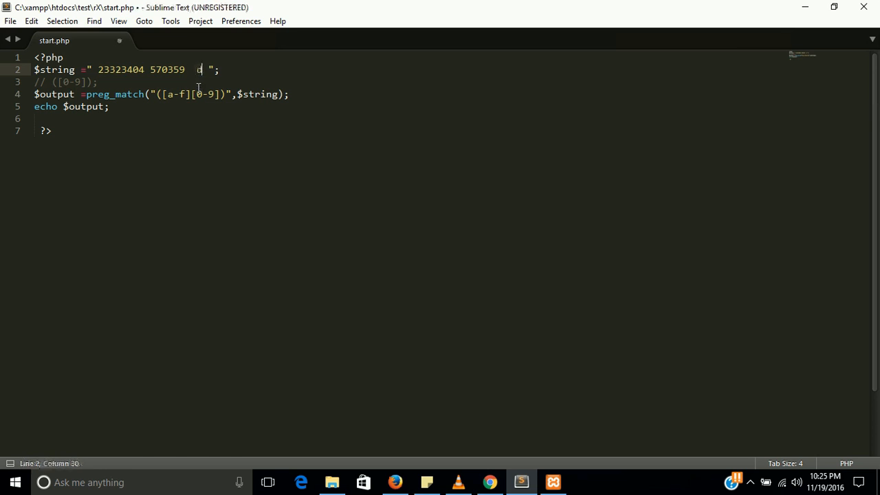
{"action": "key", "text": "ctrl+s"}
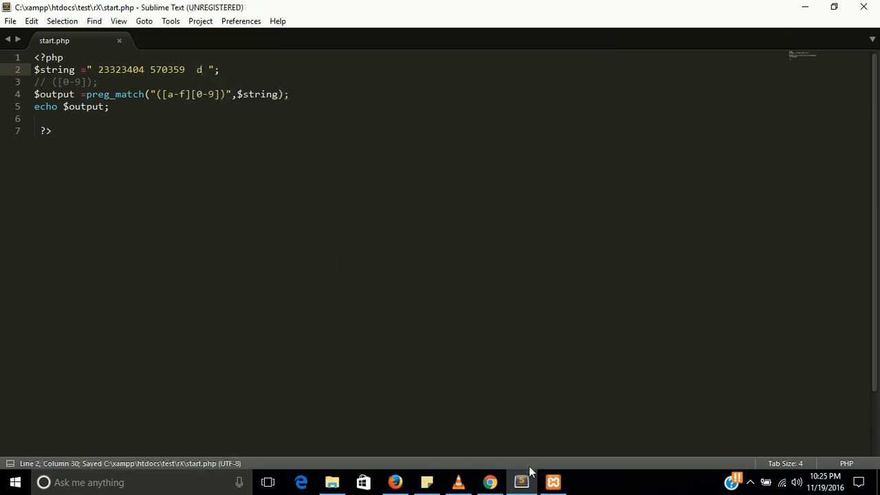
{"action": "left_click", "coordinate": [490, 481]}
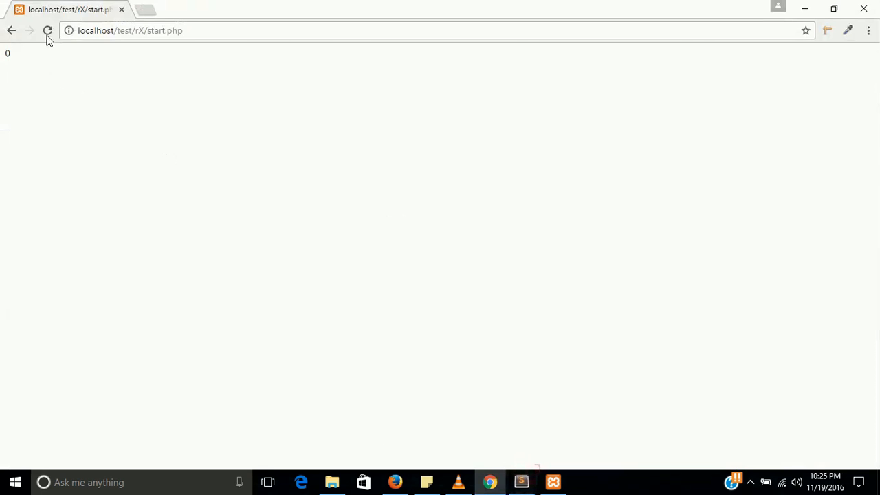
{"action": "left_click", "coordinate": [48, 31]}
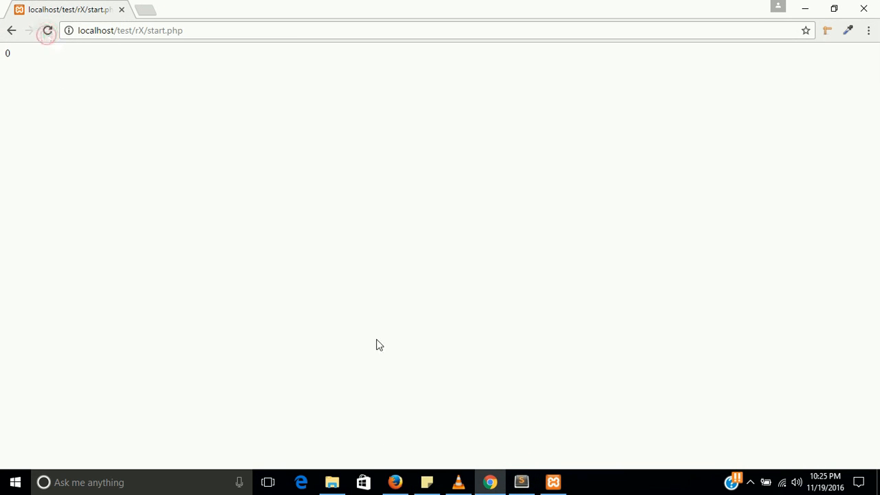
{"action": "left_click", "coordinate": [521, 481]}
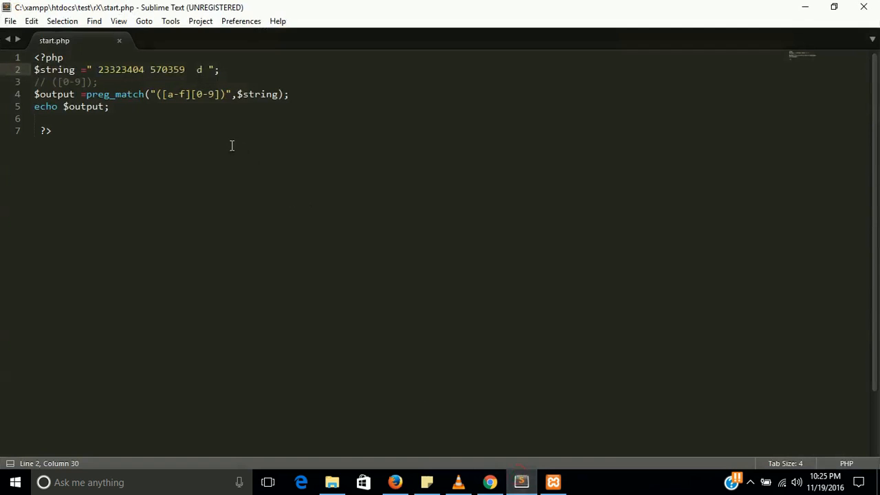
Step: Reduce the pattern to [0-4] and the test string to '69 d ', then save start.php
{"action": "left_click", "coordinate": [192, 94]}
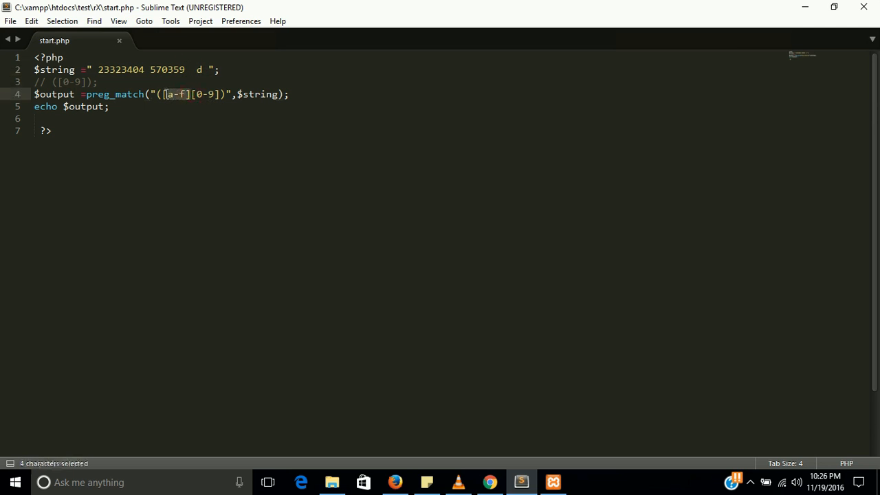
{"action": "key", "text": "Delete"}
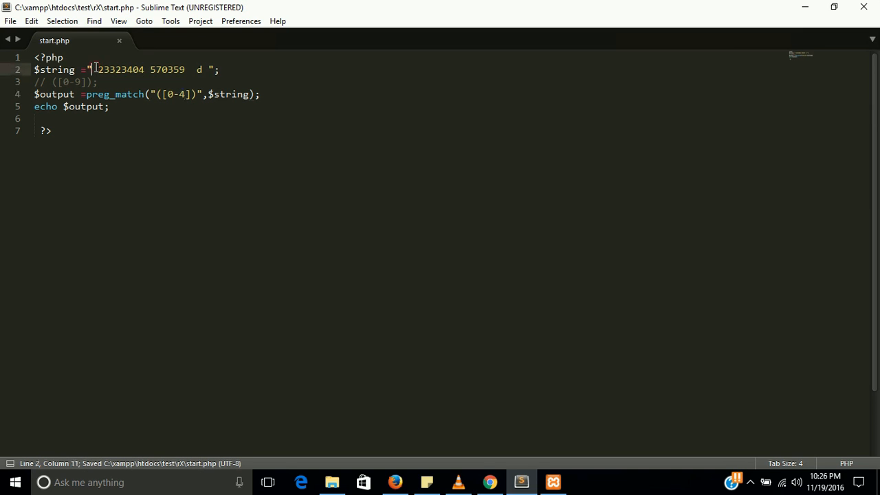
{"action": "left_click", "coordinate": [490, 482]}
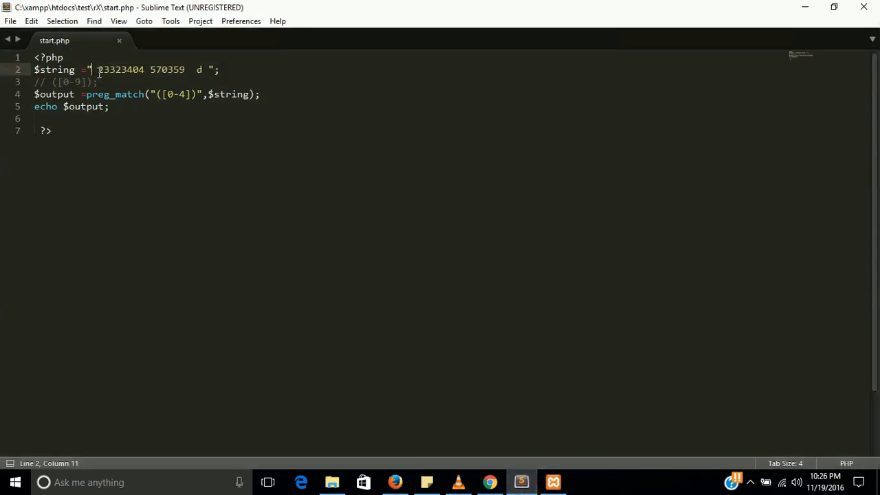
{"action": "left_click_drag", "start_coordinate": [94, 69], "coordinate": [103, 69]}
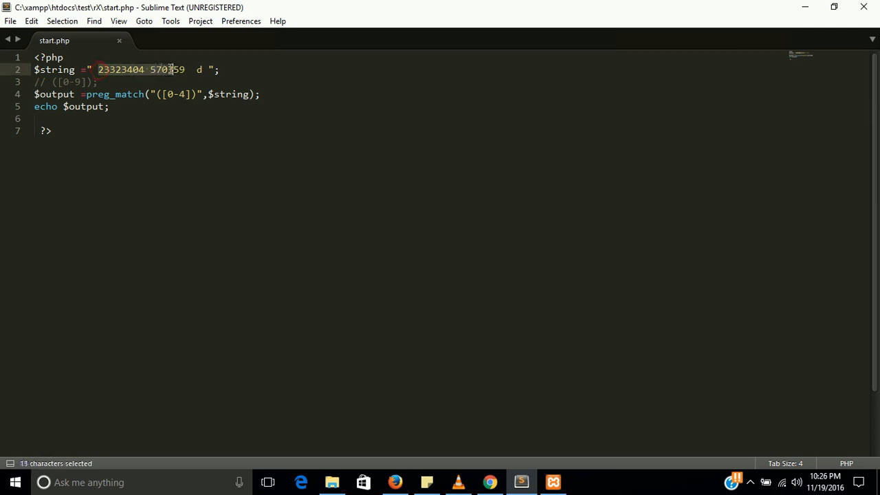
{"action": "key", "text": "Delete"}
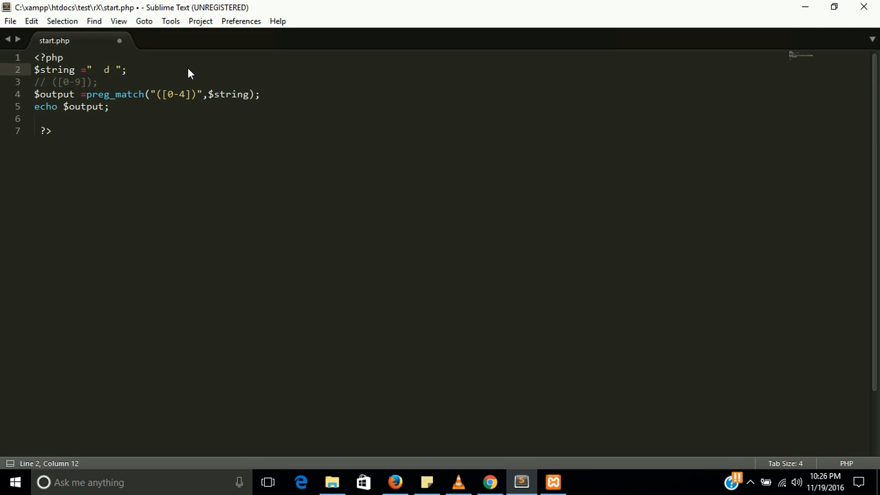
{"action": "type", "text": "69"}
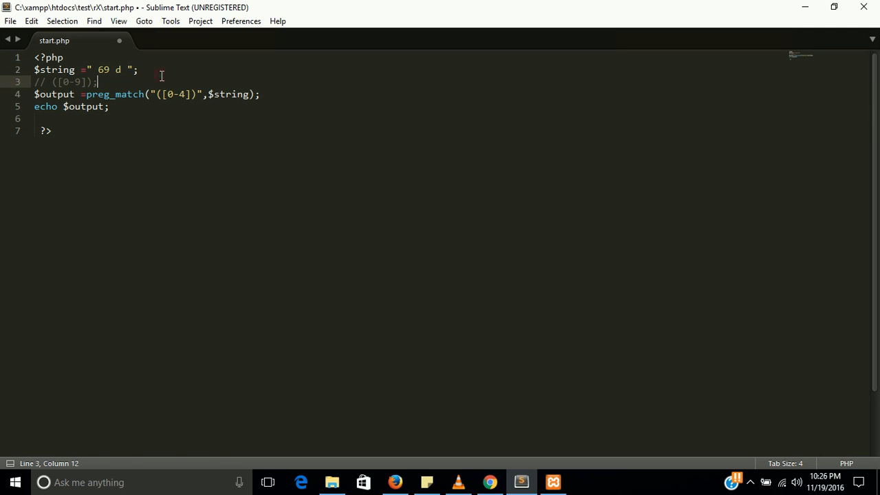
{"action": "key", "text": "ctrl+s"}
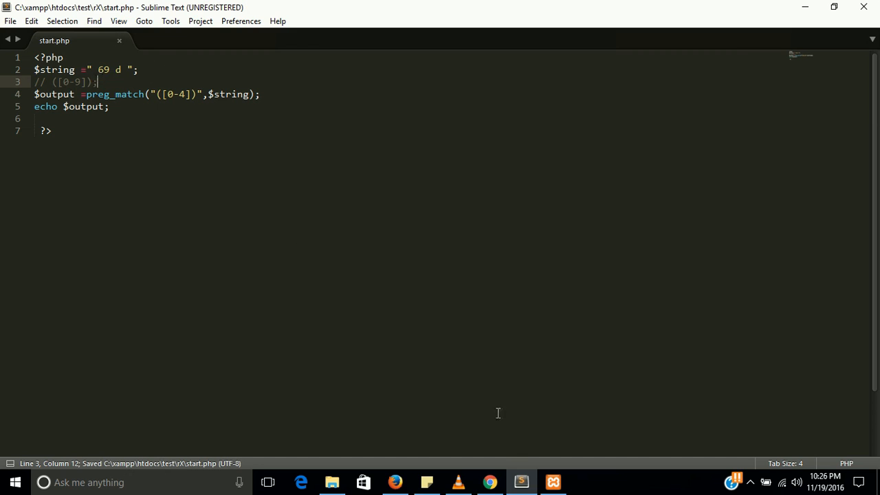
{"action": "mouse_move", "coordinate": [110, 66]}
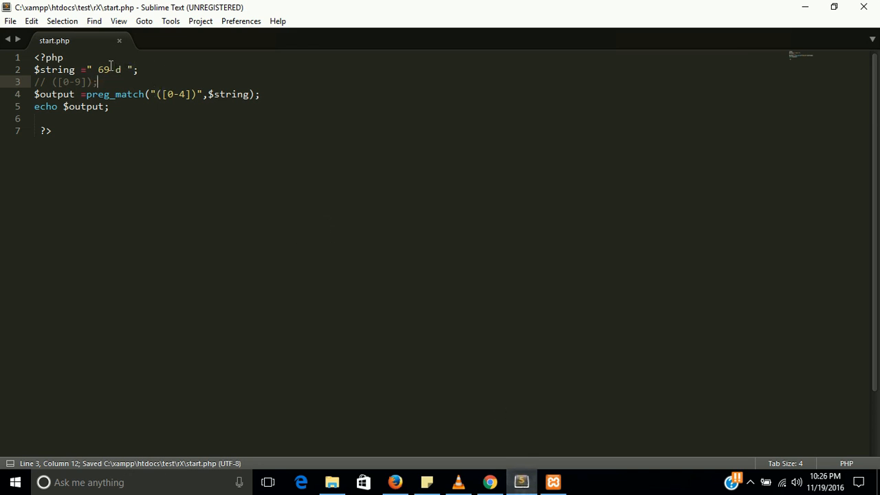
Step: Rerun the script in Chrome so the page echoes 0
{"action": "left_click", "coordinate": [113, 69]}
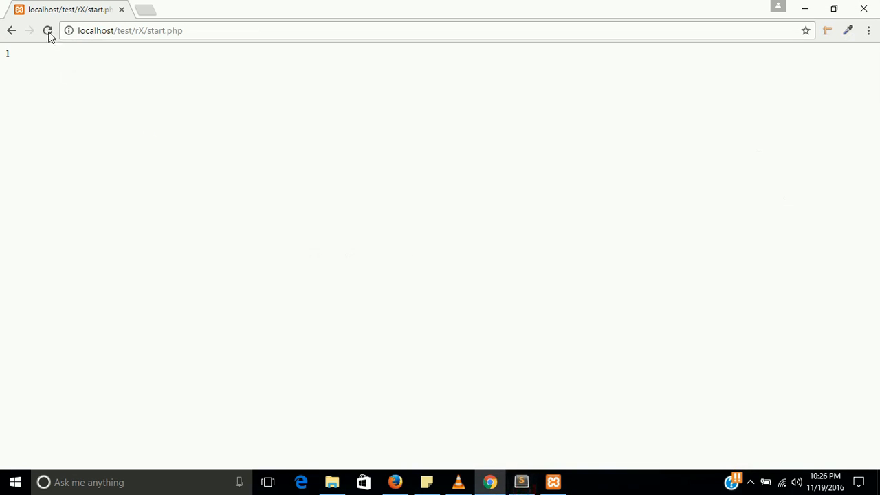
{"action": "left_click", "coordinate": [47, 31]}
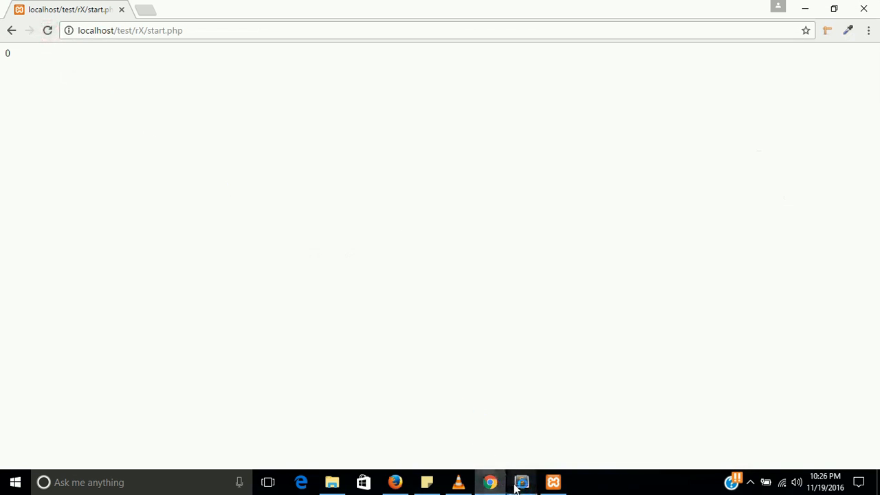
Step: Return to start.php in Sublime Text with pattern [0-4] and string '69 d '
{"action": "left_click", "coordinate": [520, 481]}
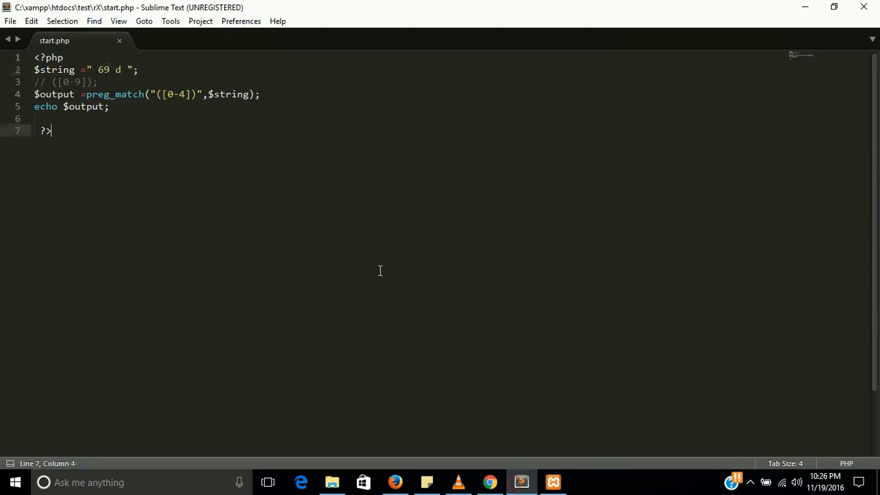
{"action": "mouse_move", "coordinate": [221, 176]}
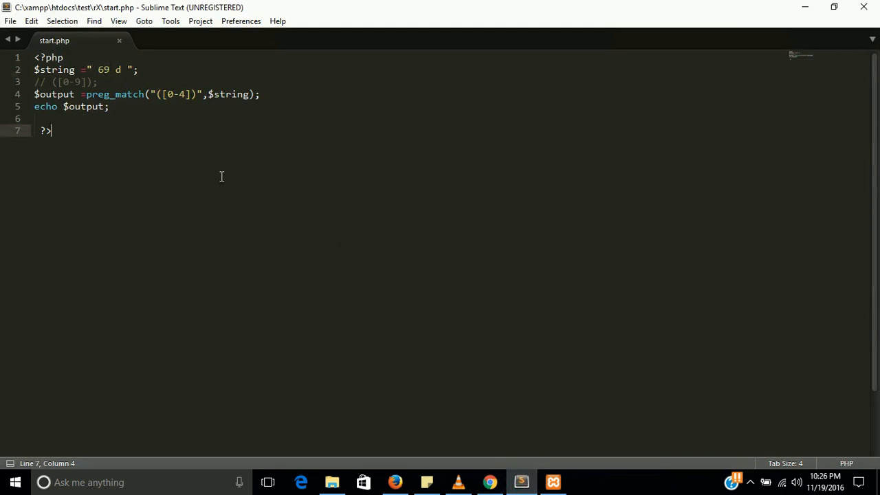
{"action": "left_click", "coordinate": [99, 82]}
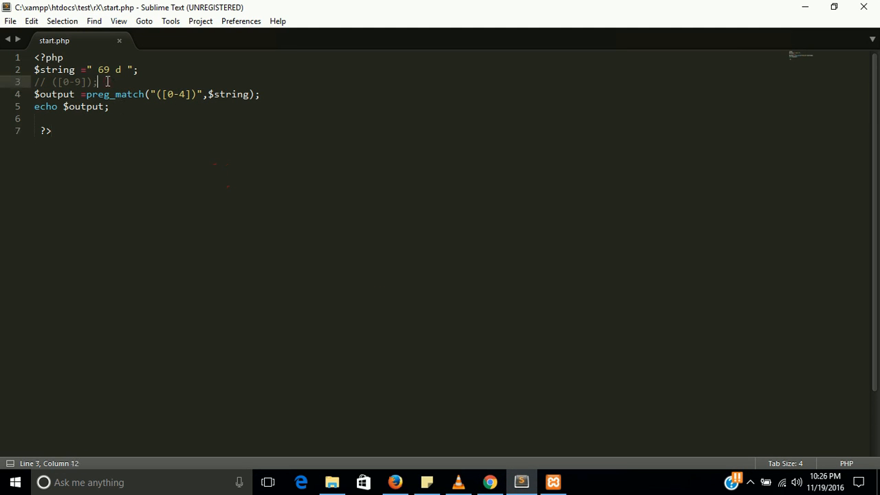